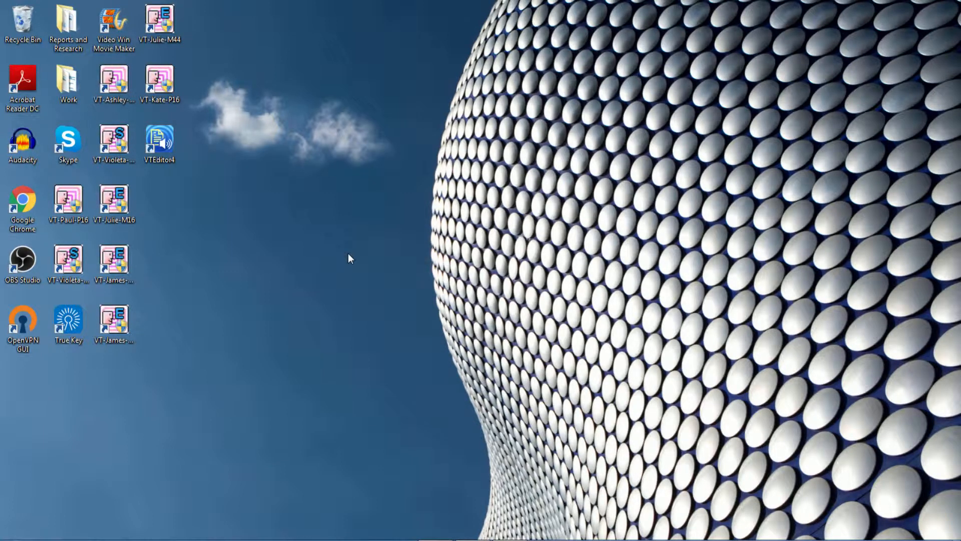
mouse_move(245, 152)
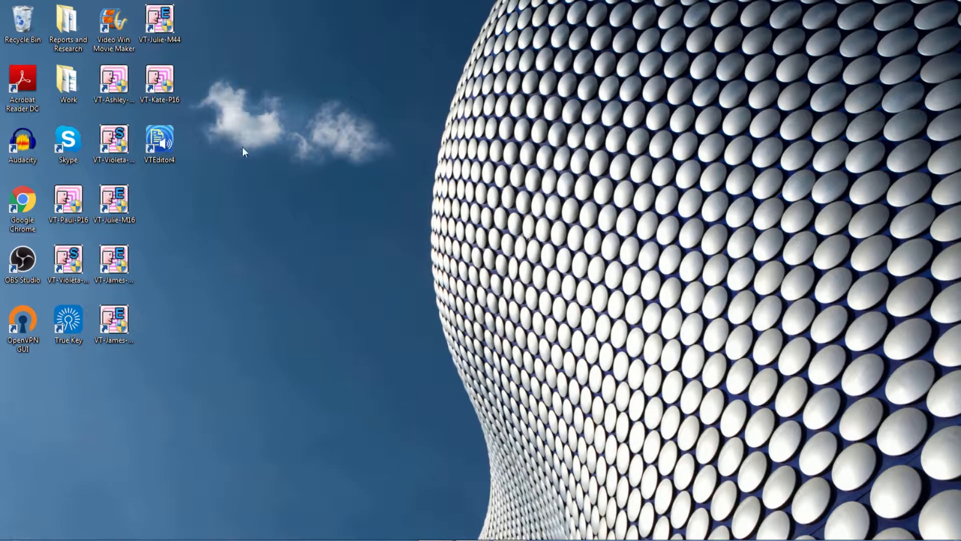
- Launch VoiceText Editor from the VTEditor4 desktop shortcut to get a blank document
click(159, 144)
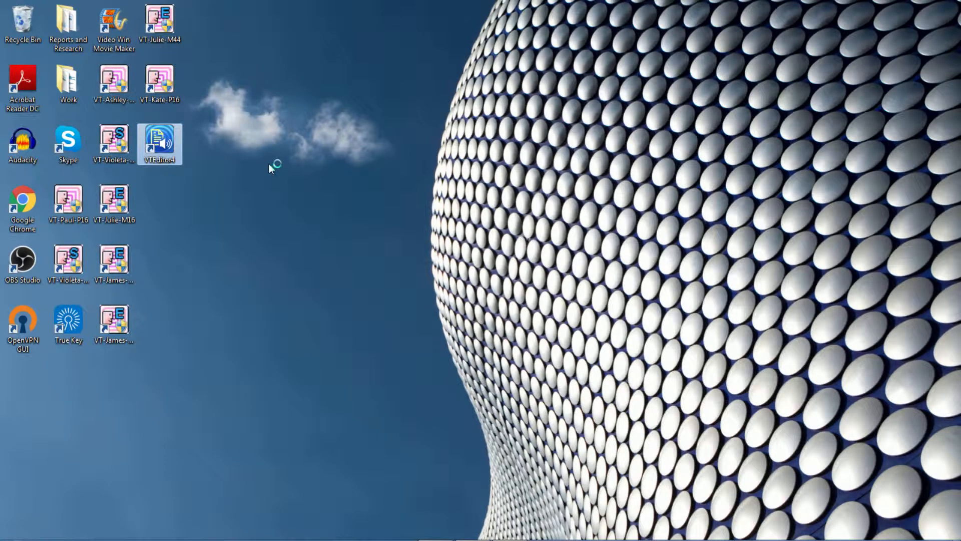
double_click(160, 142)
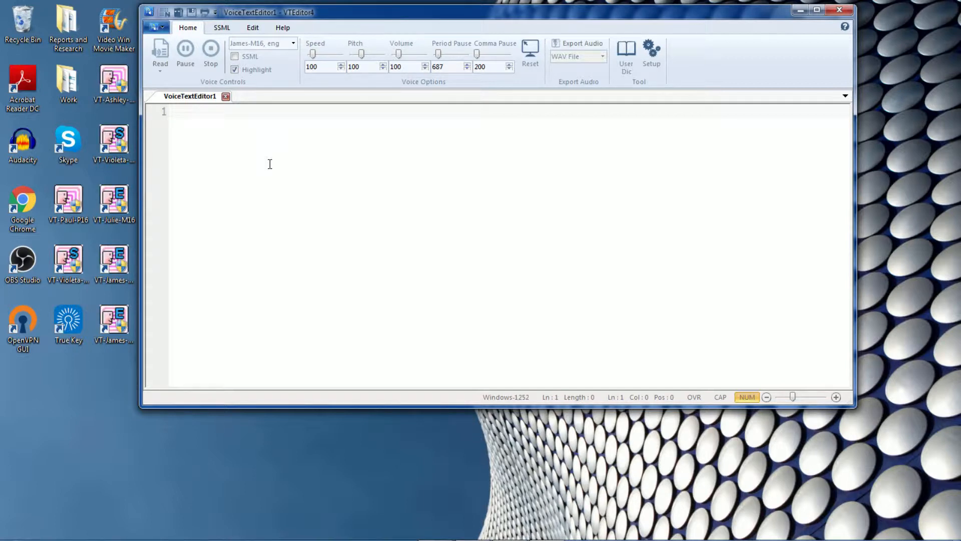
- Enter "hi my name is james. thank you for using my voice." and have the whole line read aloud
text(hi)
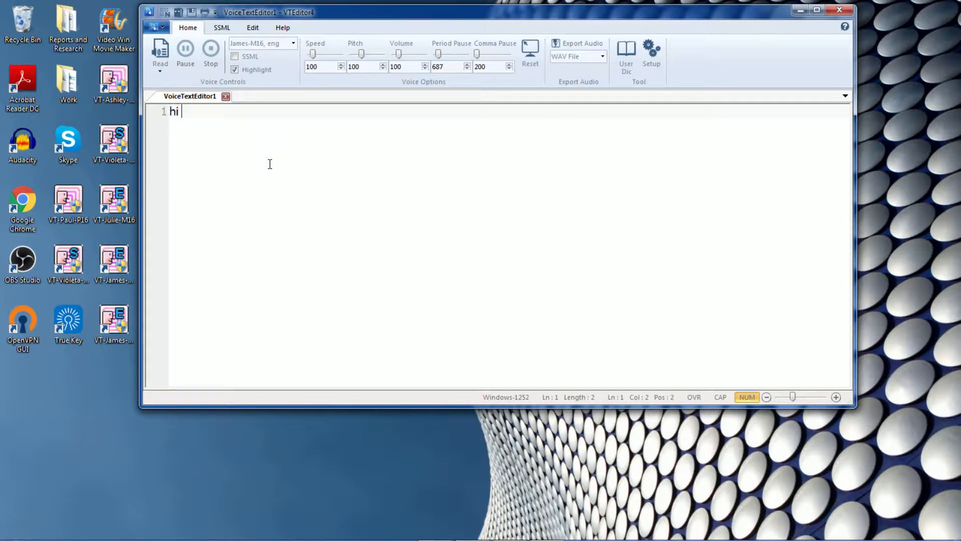
text(my name)
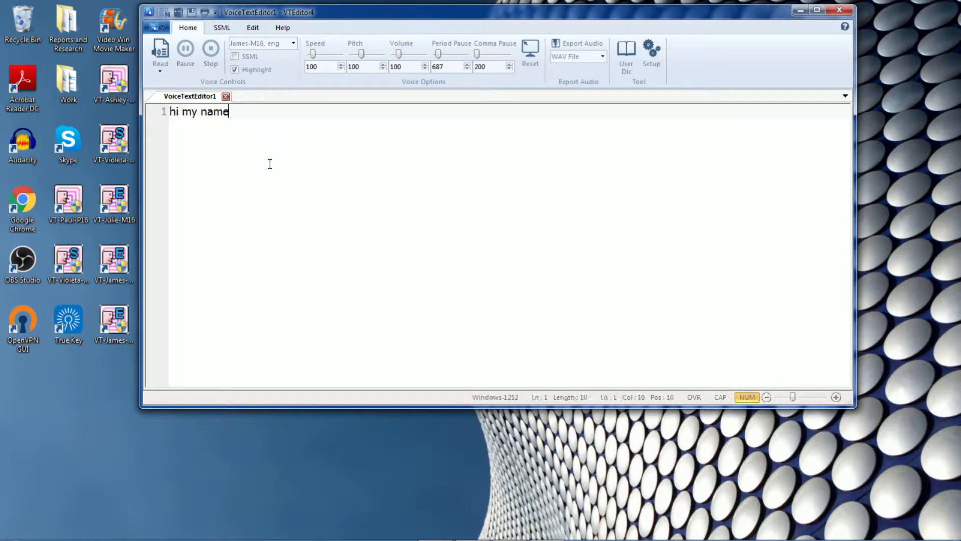
text(is james)
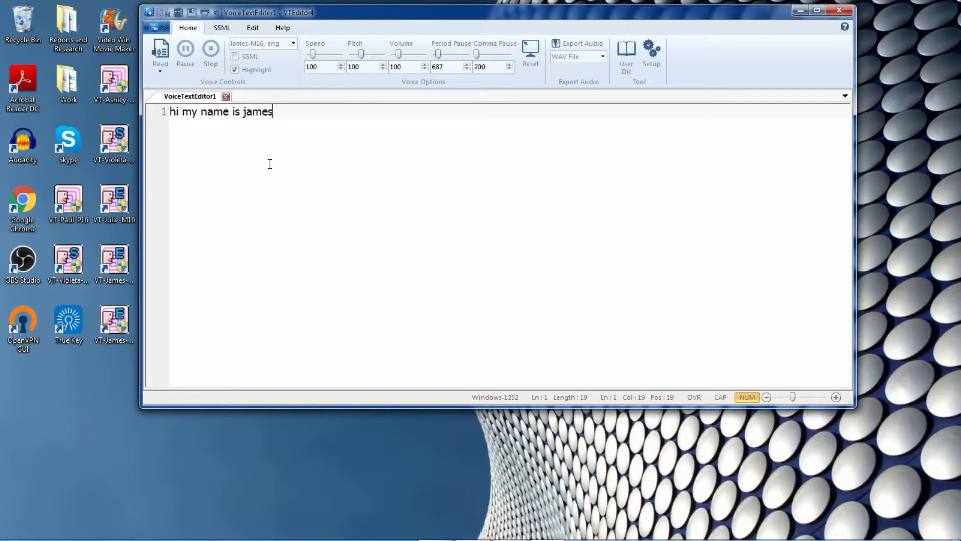
text(. thank you)
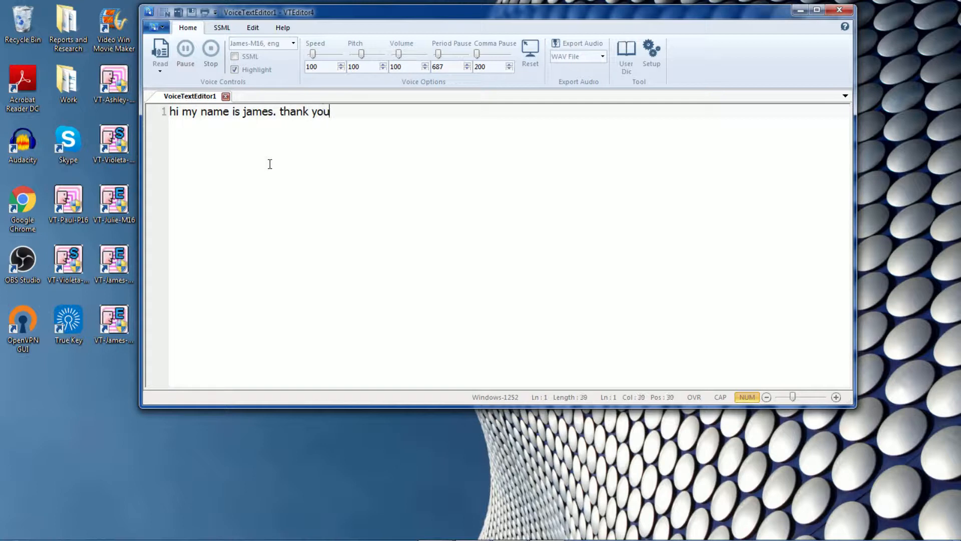
text(for using)
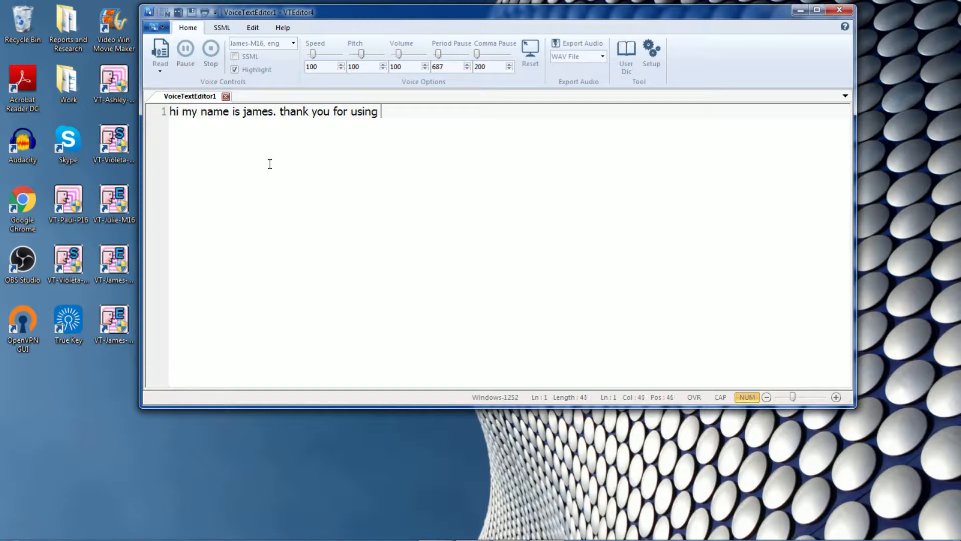
text(my voi)
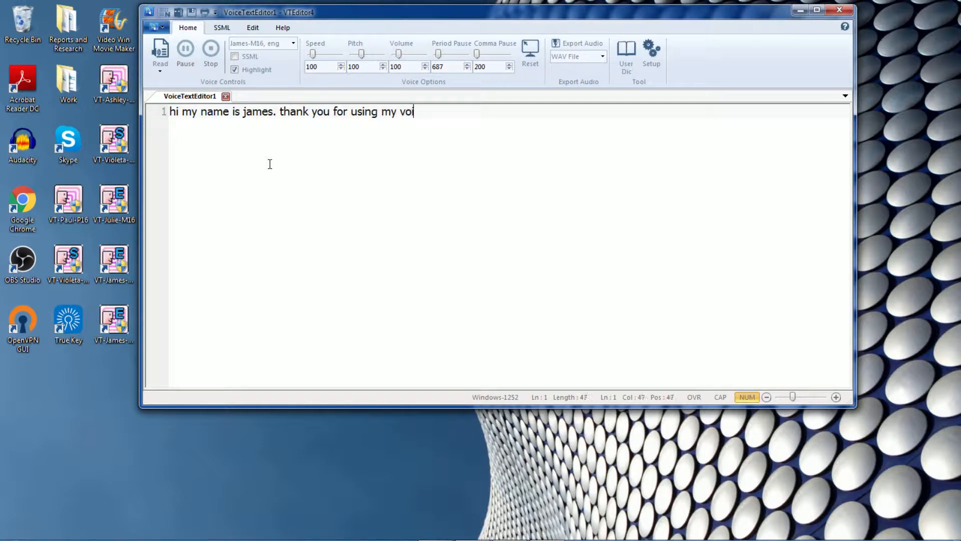
text(ce.)
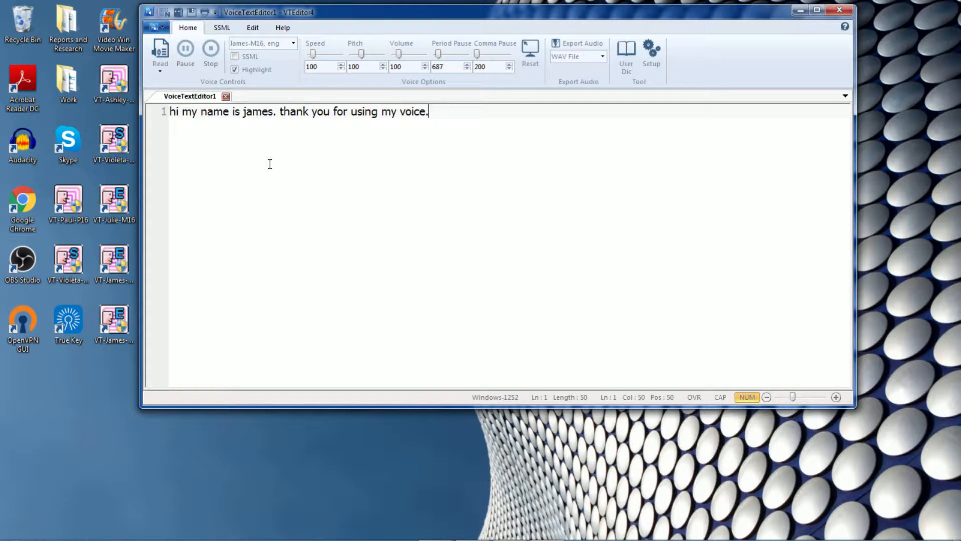
click(160, 52)
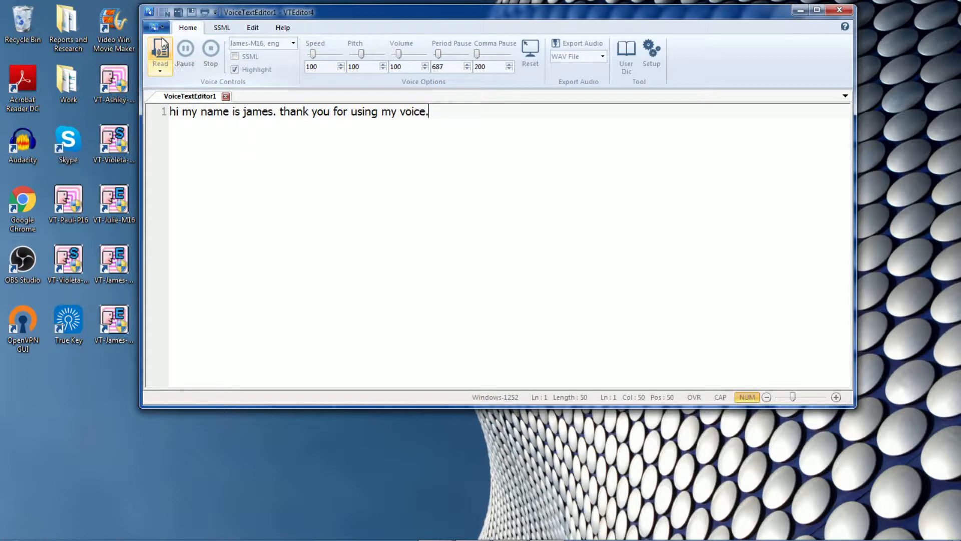
click(159, 55)
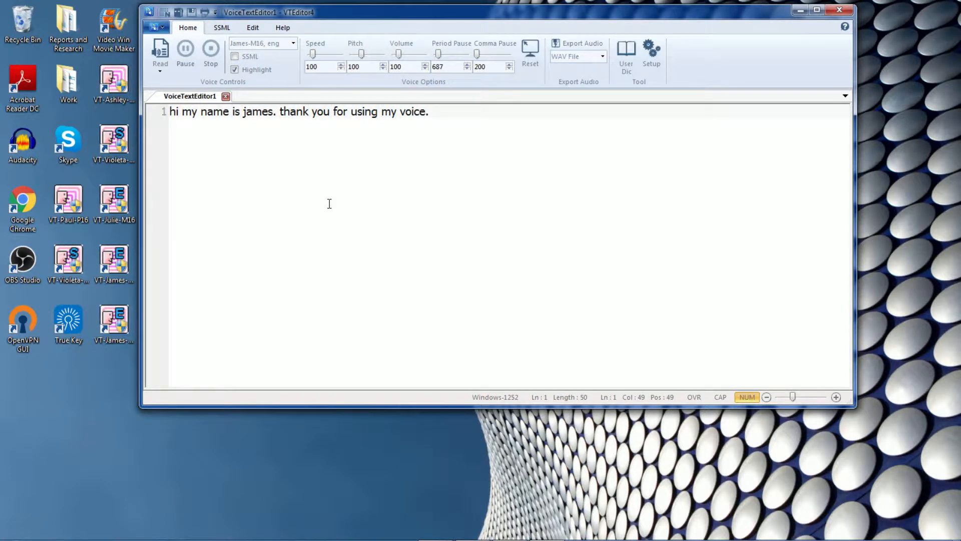
- Have reading start from the second sentence, then read only the selected second sentence aloud
click(160, 52)
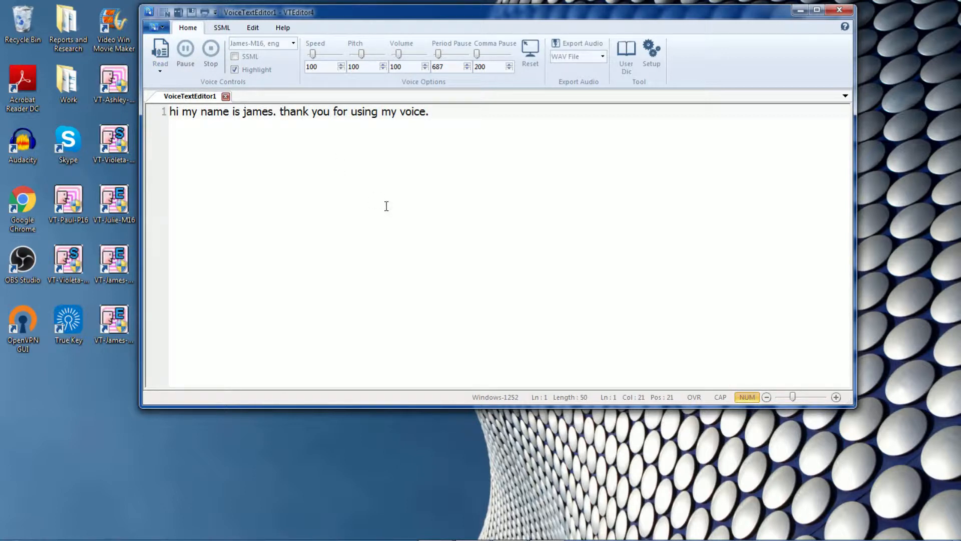
mouse_move(377, 202)
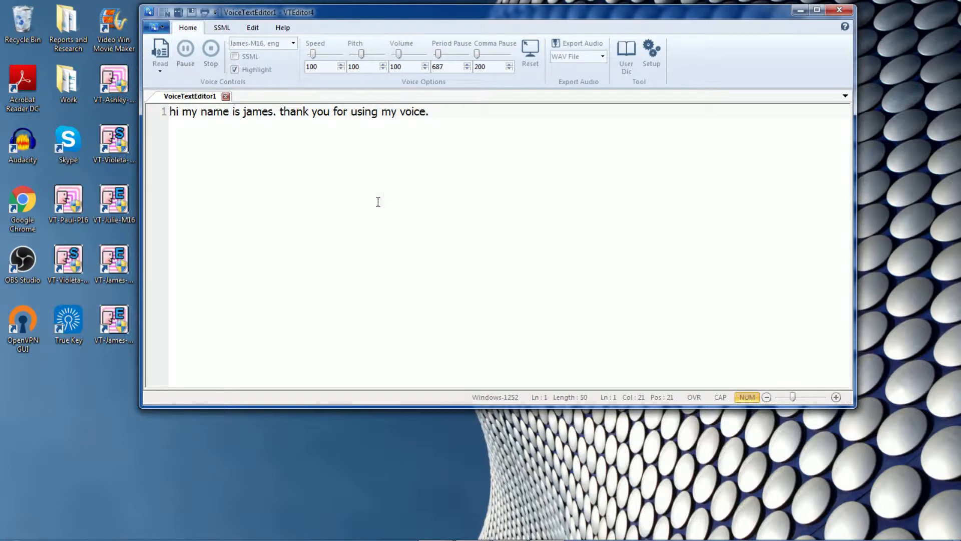
click(160, 55)
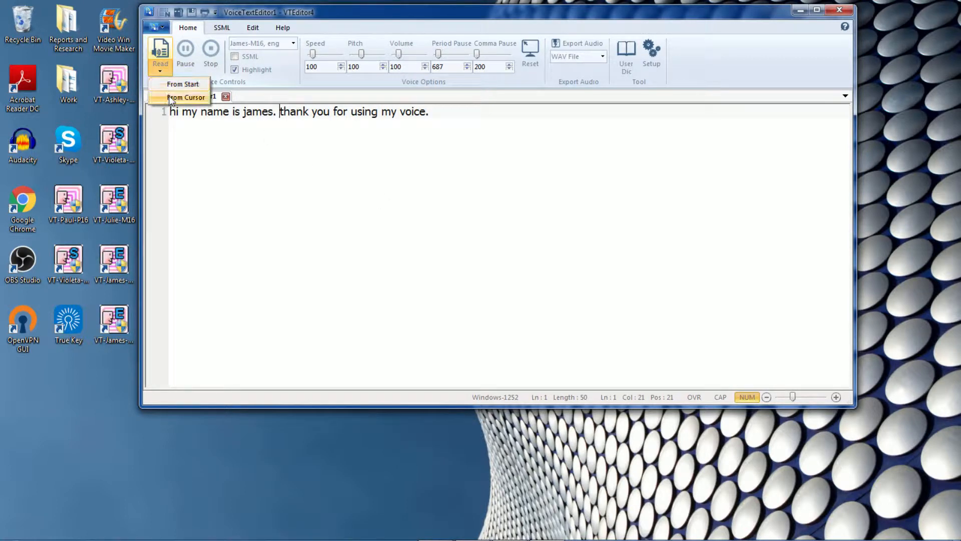
click(185, 97)
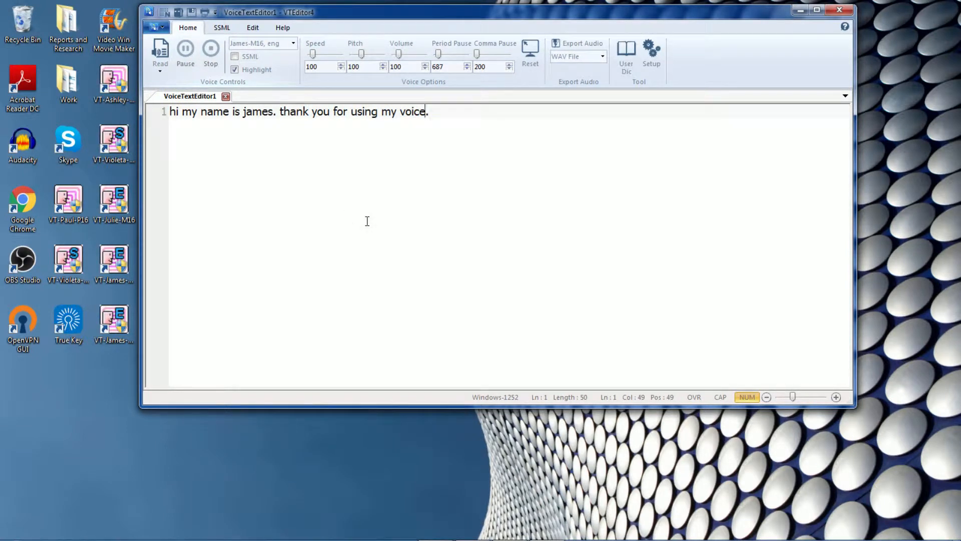
mouse_move(449, 122)
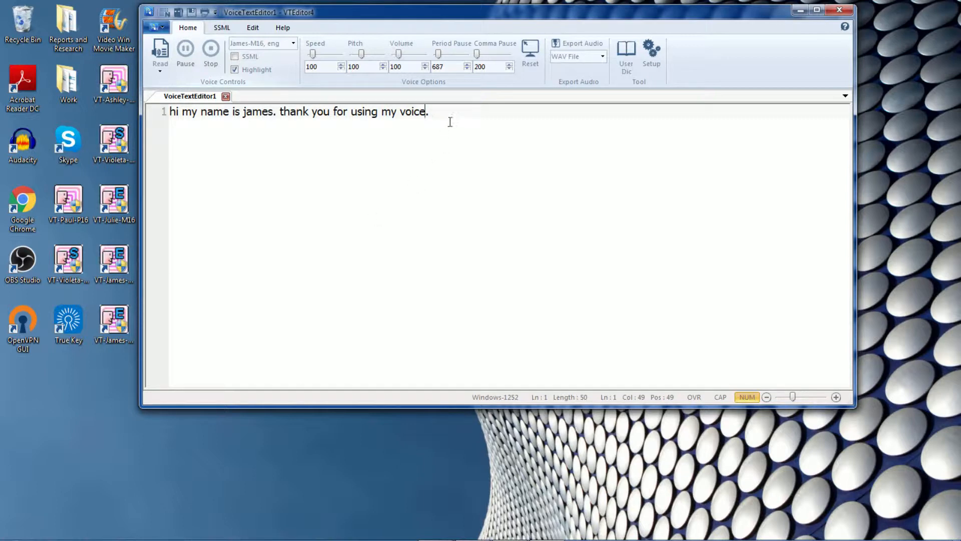
drag(282, 111, 428, 111)
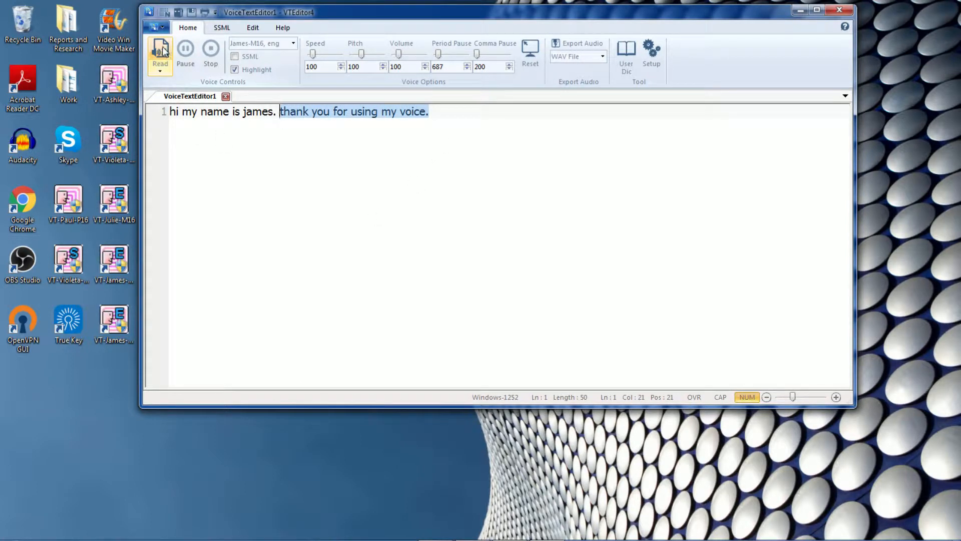
click(159, 56)
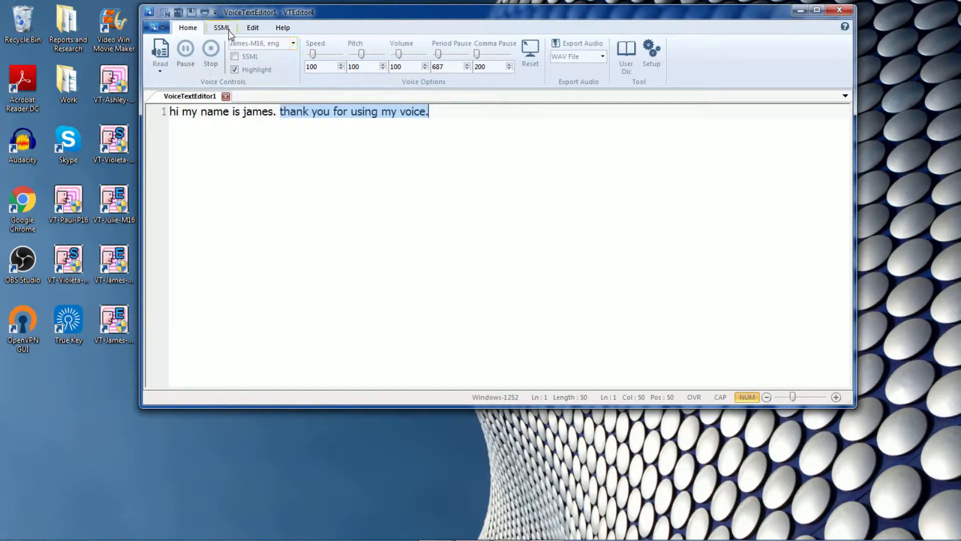
- Turn on SSML markup mode from the speech markup tagging tools
click(221, 27)
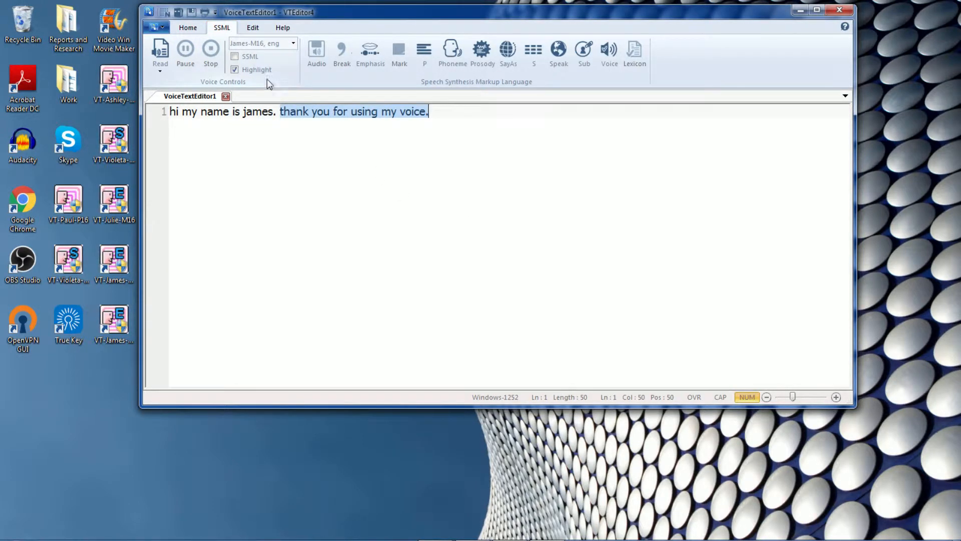
click(233, 69)
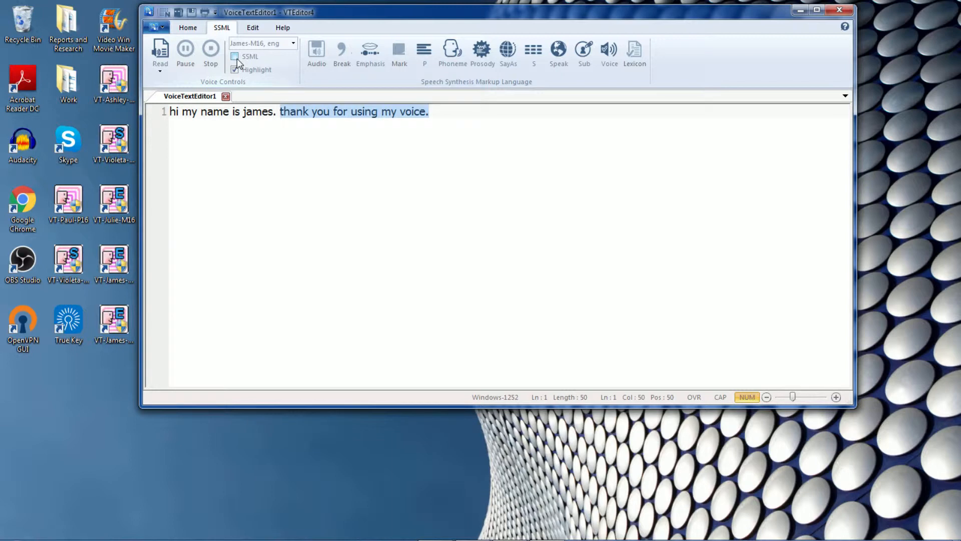
click(234, 56)
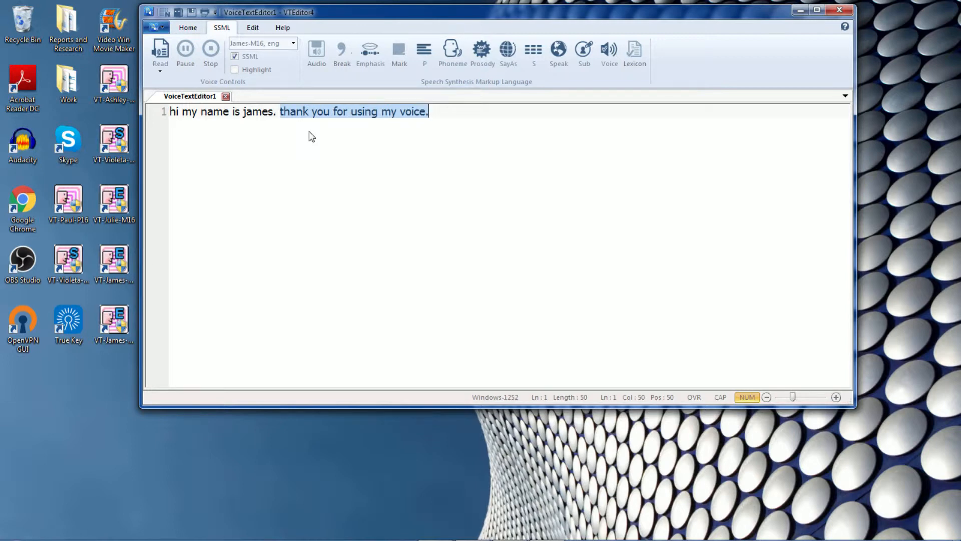
mouse_move(460, 114)
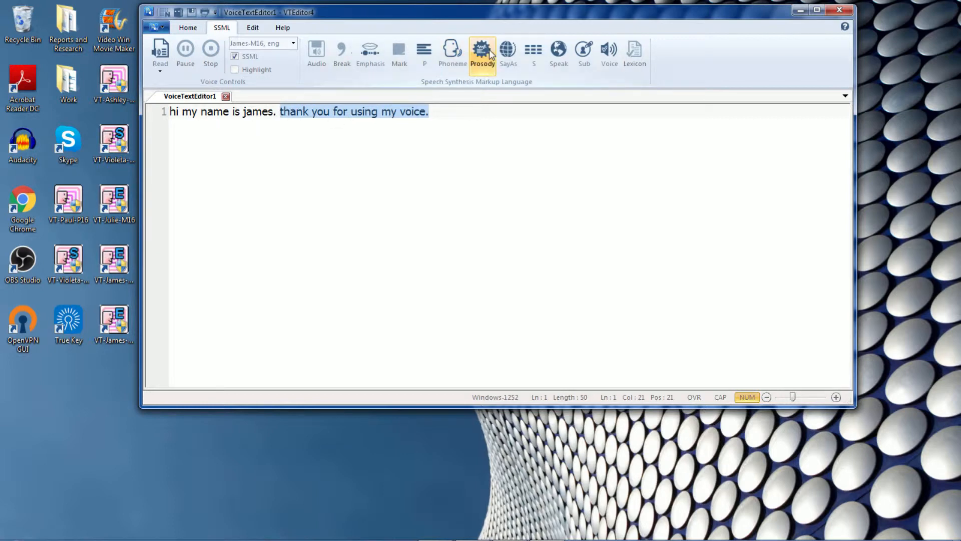
- Wrap the second sentence in a prosody tag with pitch and change its pitch value to 200
click(481, 52)
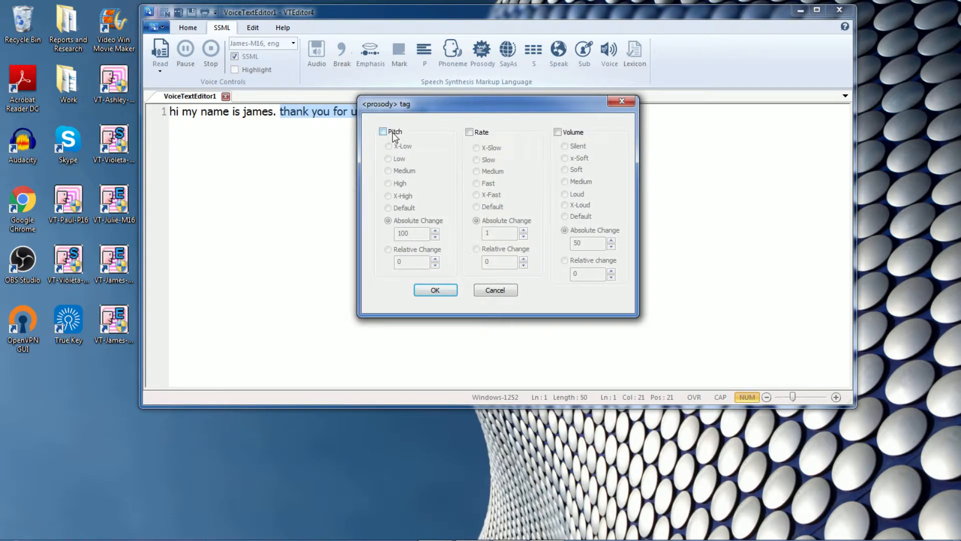
click(384, 131)
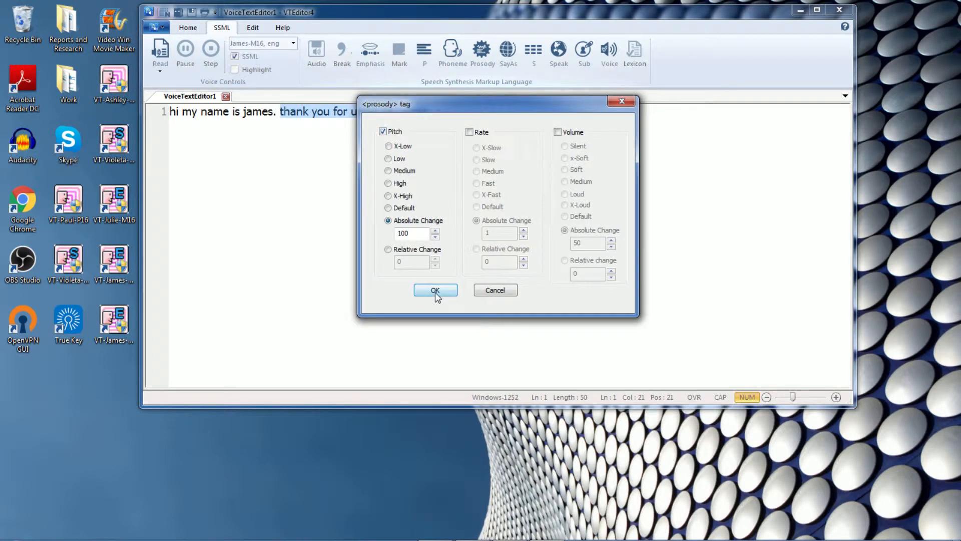
click(436, 290)
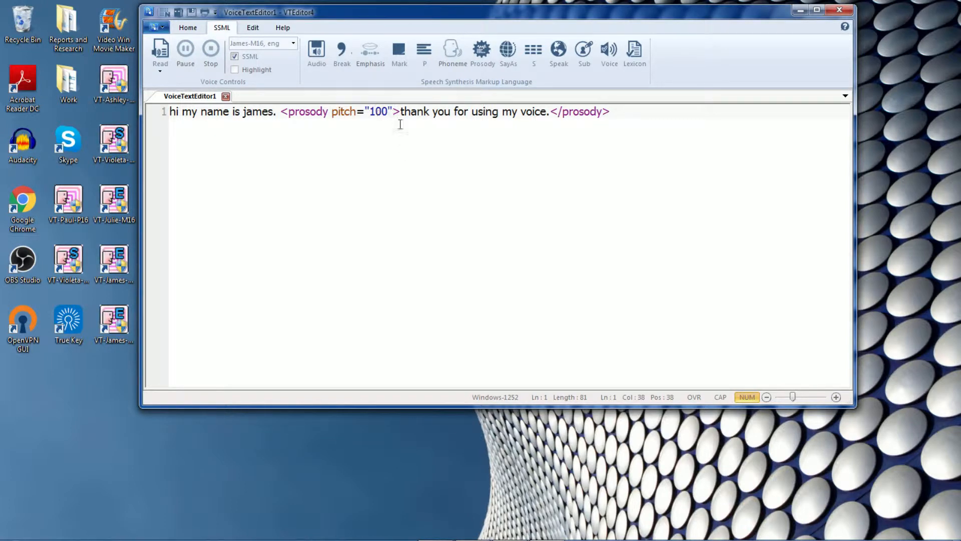
key(Backspace)
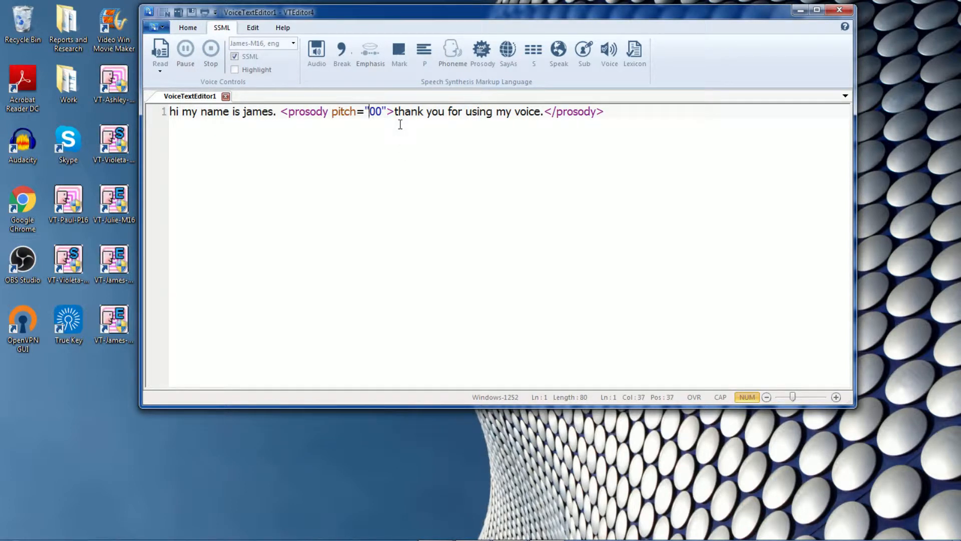
text(2)
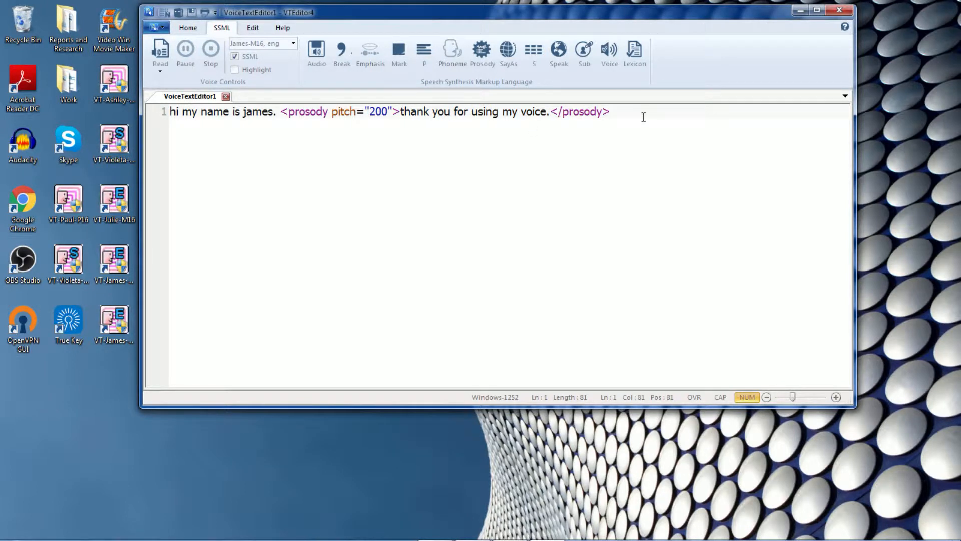
mouse_move(547, 140)
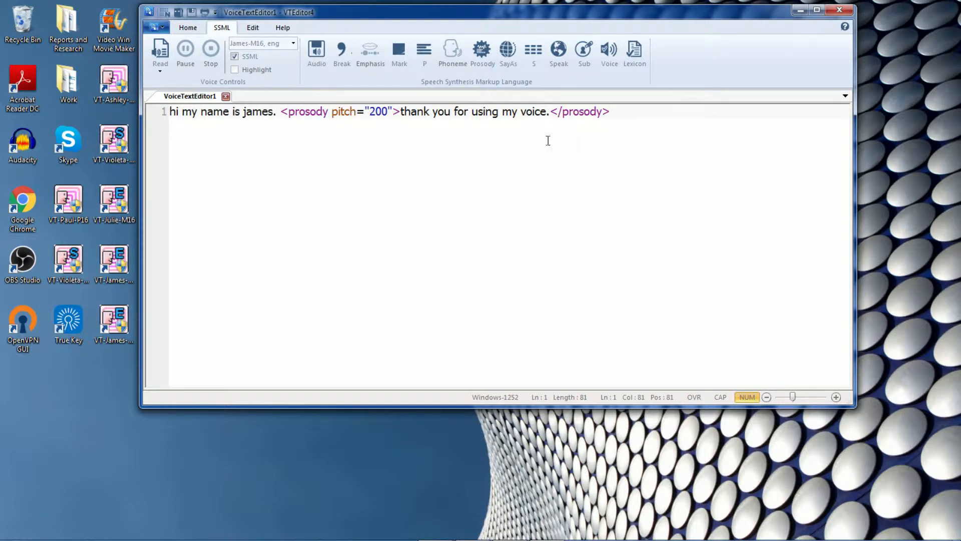
mouse_move(263, 125)
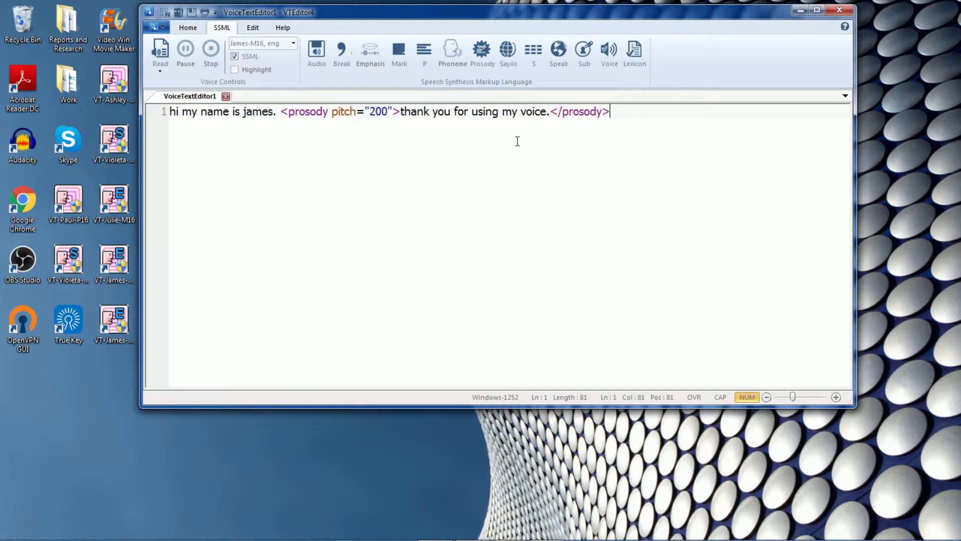
mouse_move(203, 85)
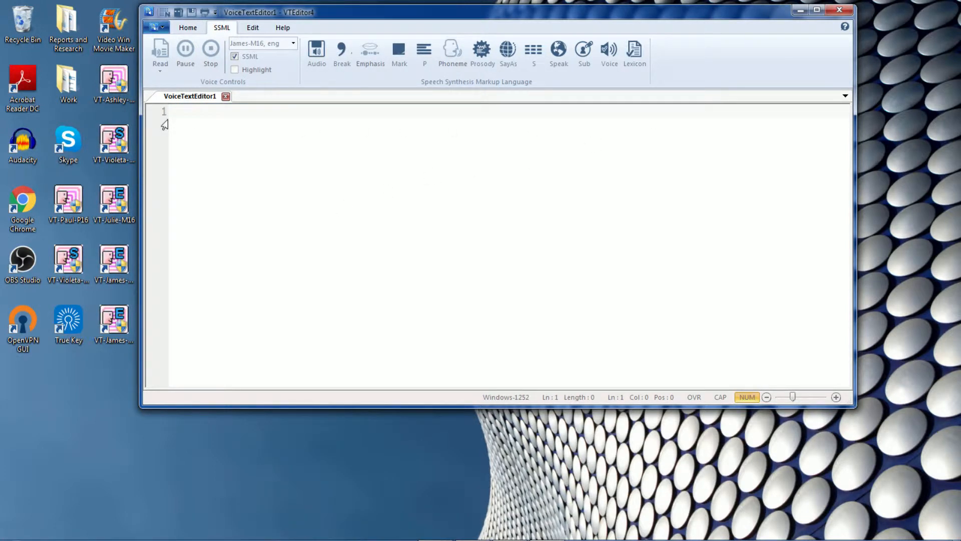
- Put the word bimodal on line 1 and show the Home voice options and export tools
text(bimodal)
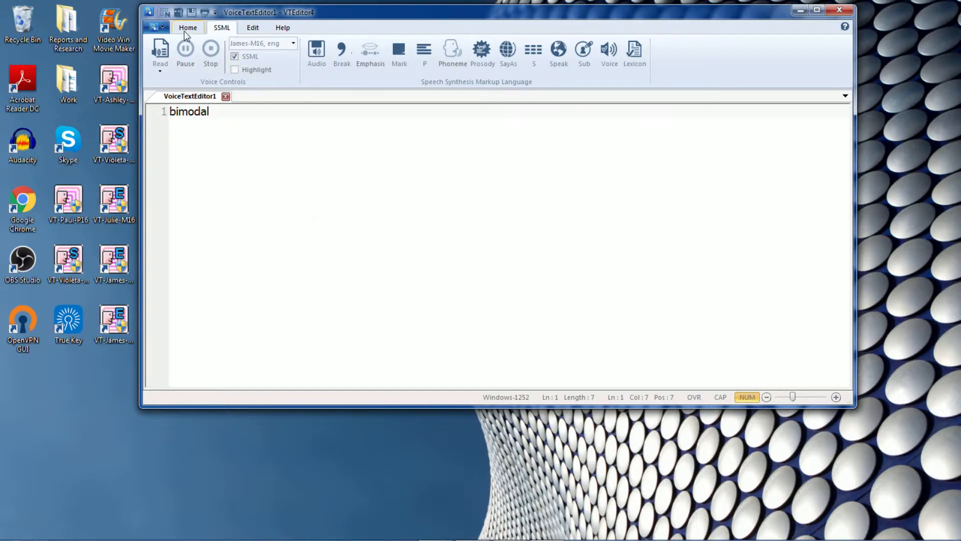
click(187, 27)
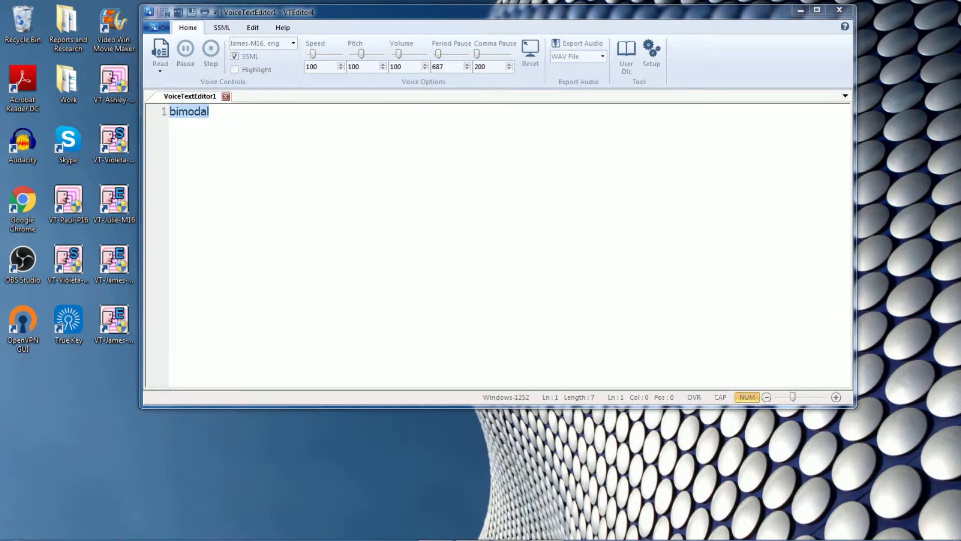
- Add a user dictionary entry pronouncing bimodal as "by modal", preview it and confirm the entry
click(625, 56)
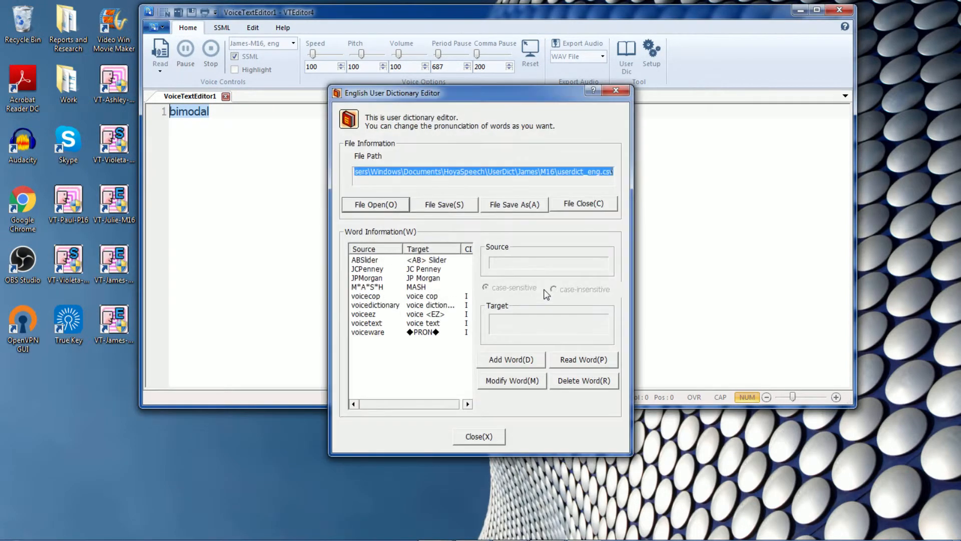
click(511, 360)
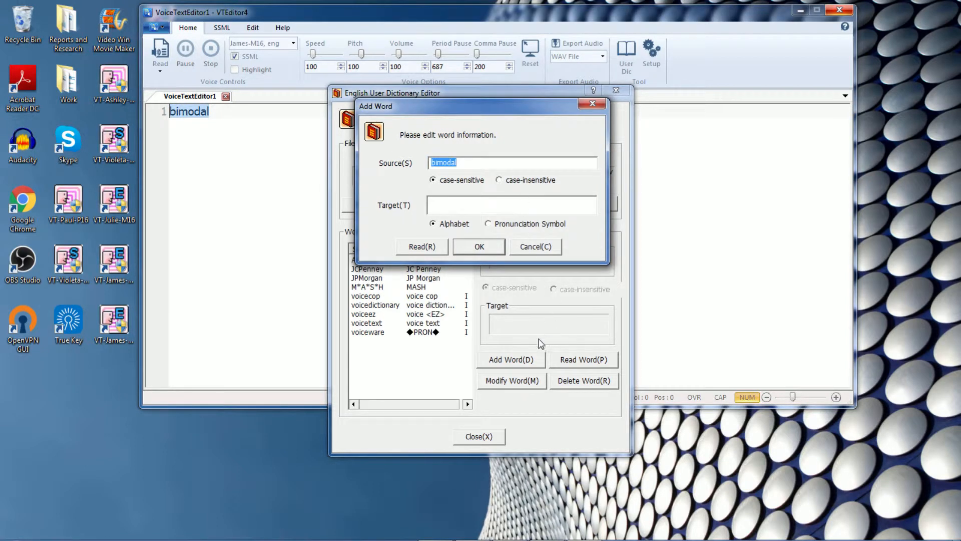
mouse_move(495, 380)
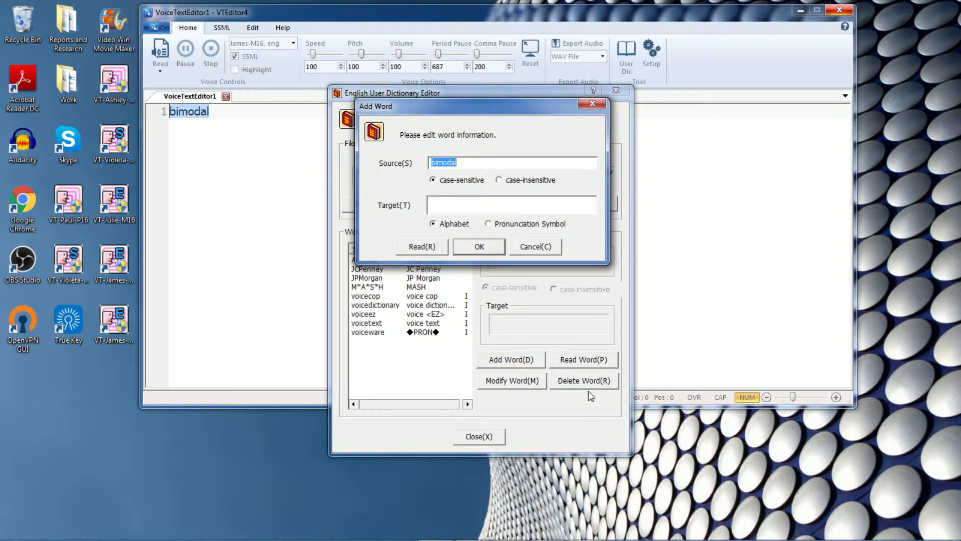
click(512, 204)
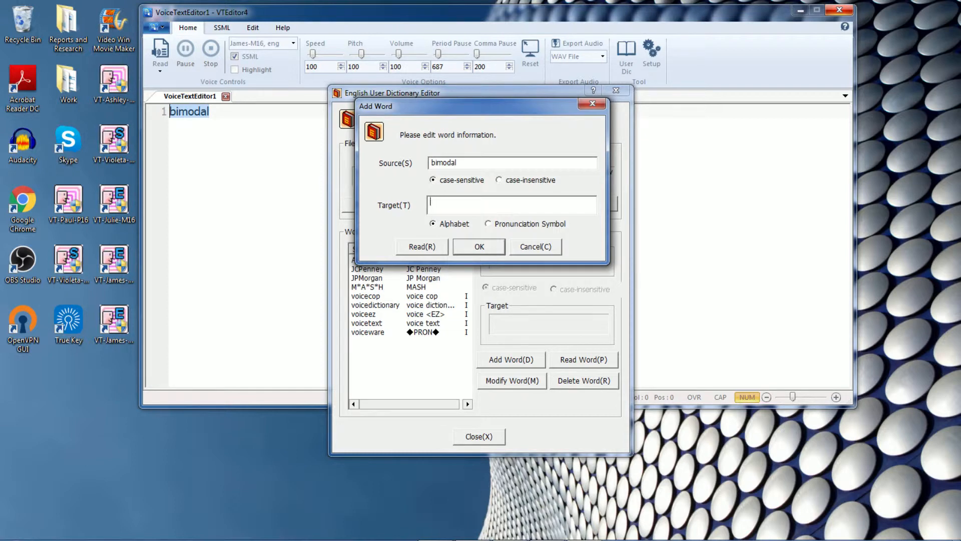
text(bymodal)
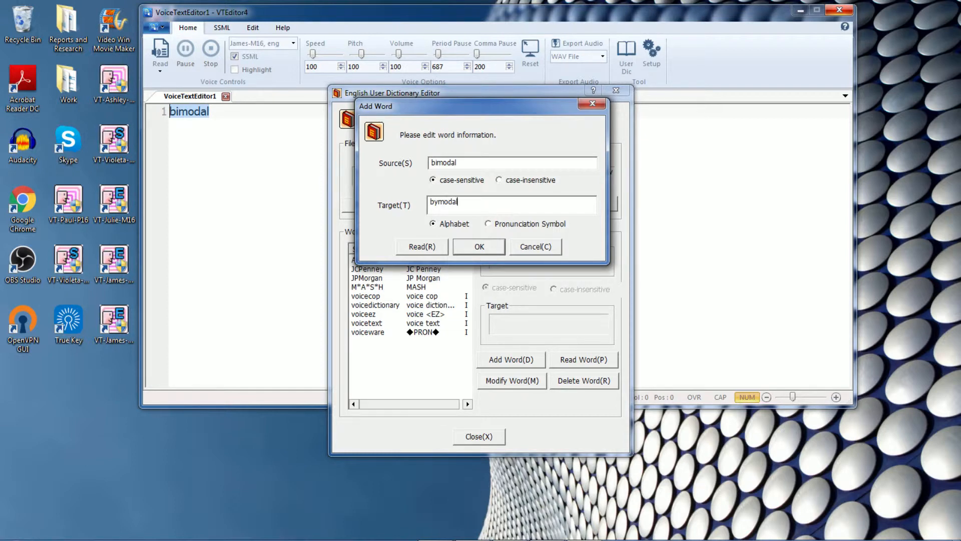
mouse_move(501, 144)
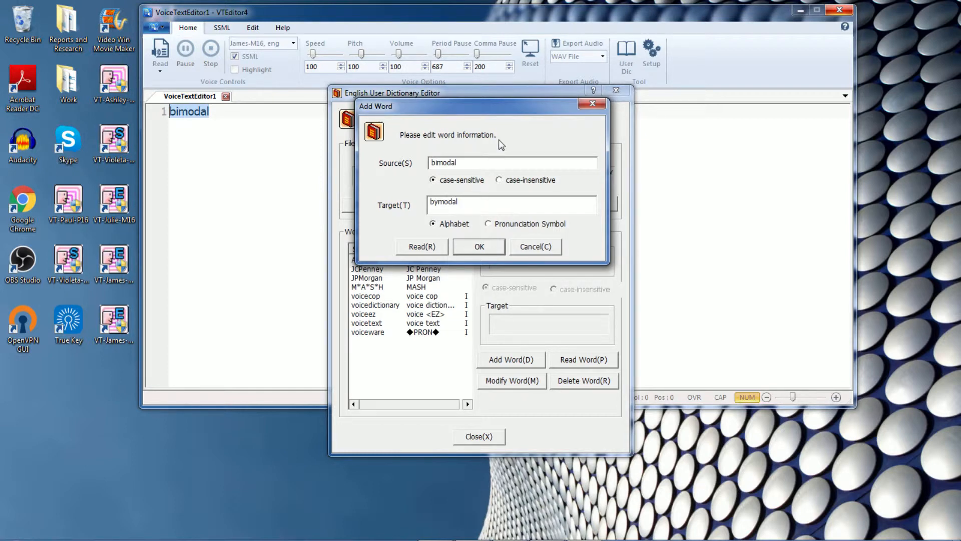
mouse_move(381, 241)
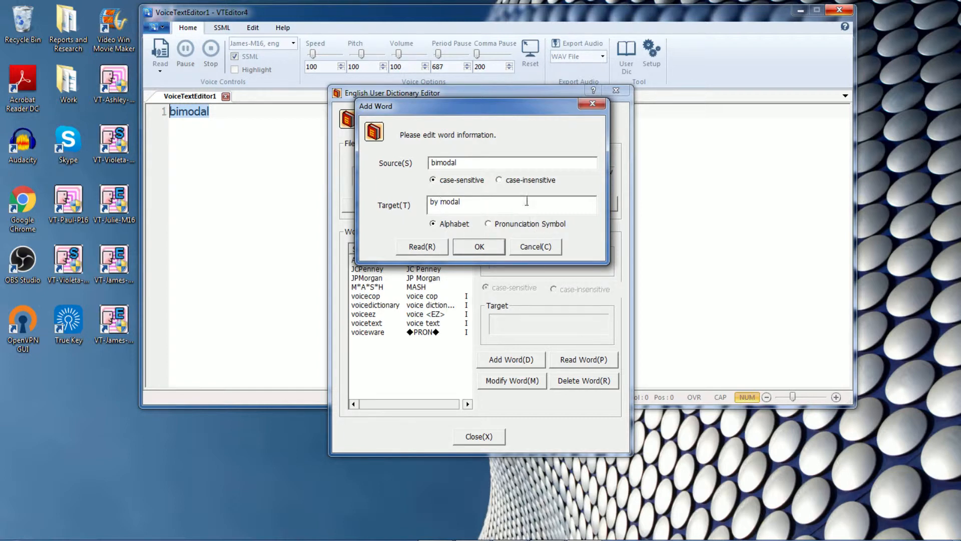
click(422, 246)
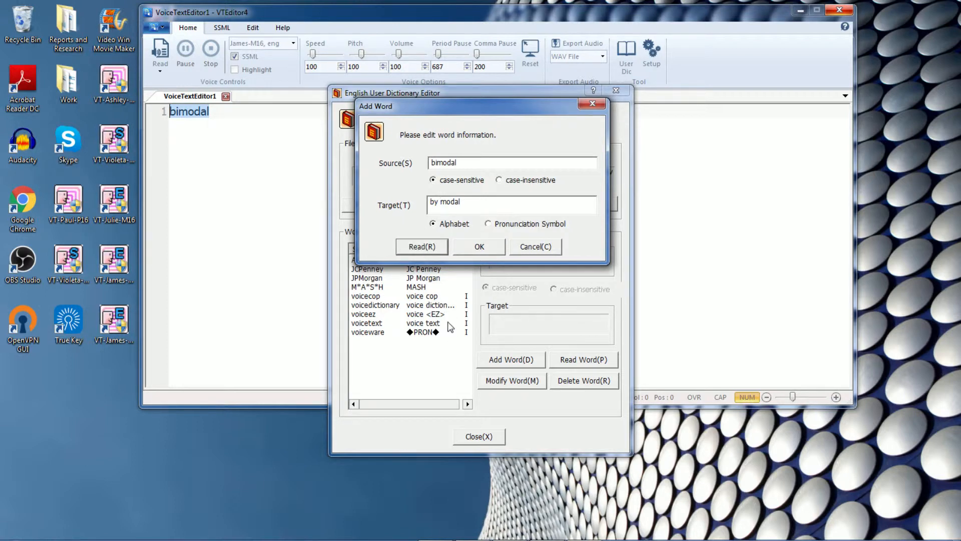
click(478, 247)
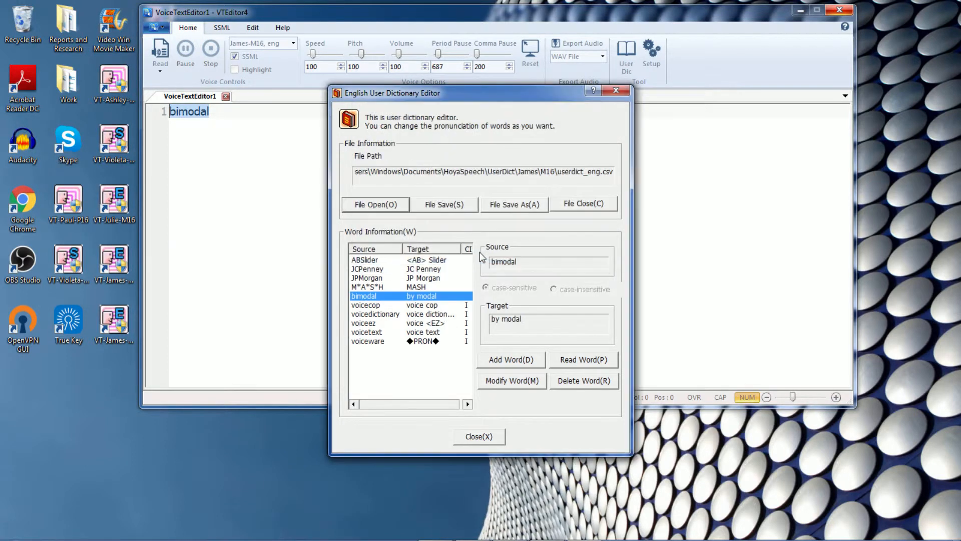
mouse_move(361, 306)
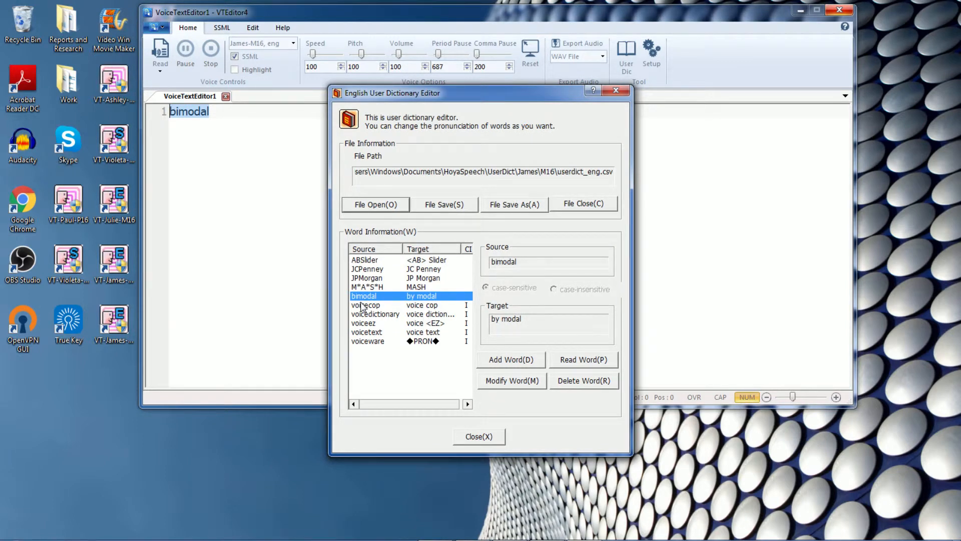
mouse_move(512, 441)
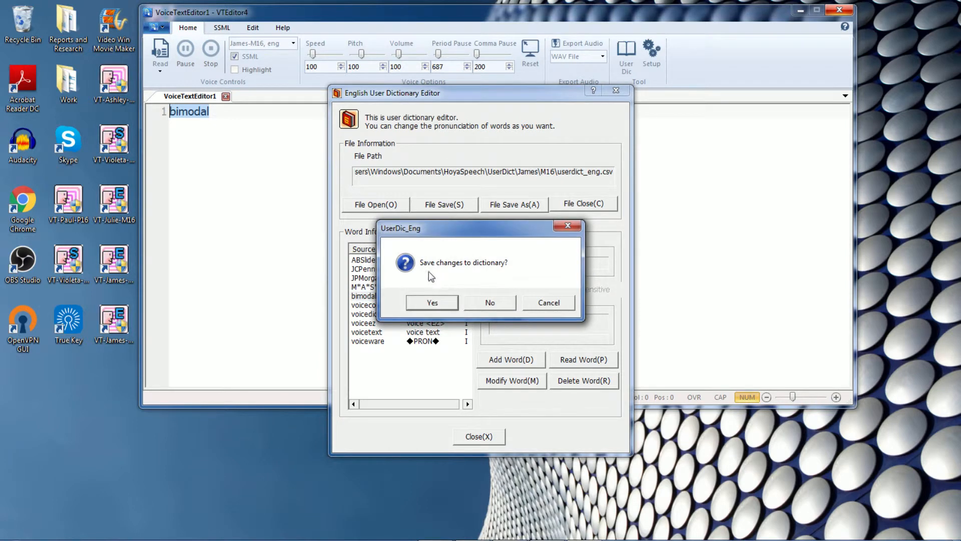
mouse_move(497, 273)
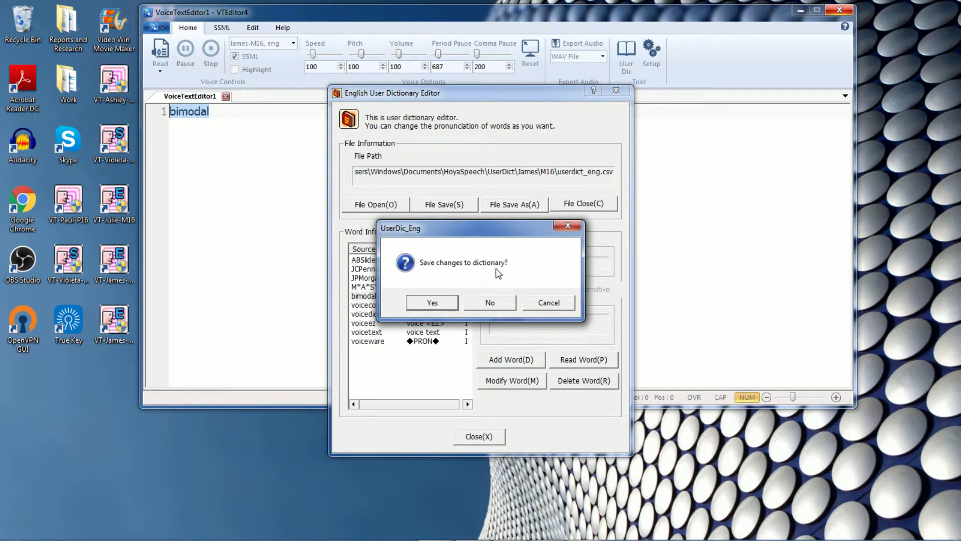
- Save the dictionary changes and delete the word bimodal, leaving the document empty
click(489, 302)
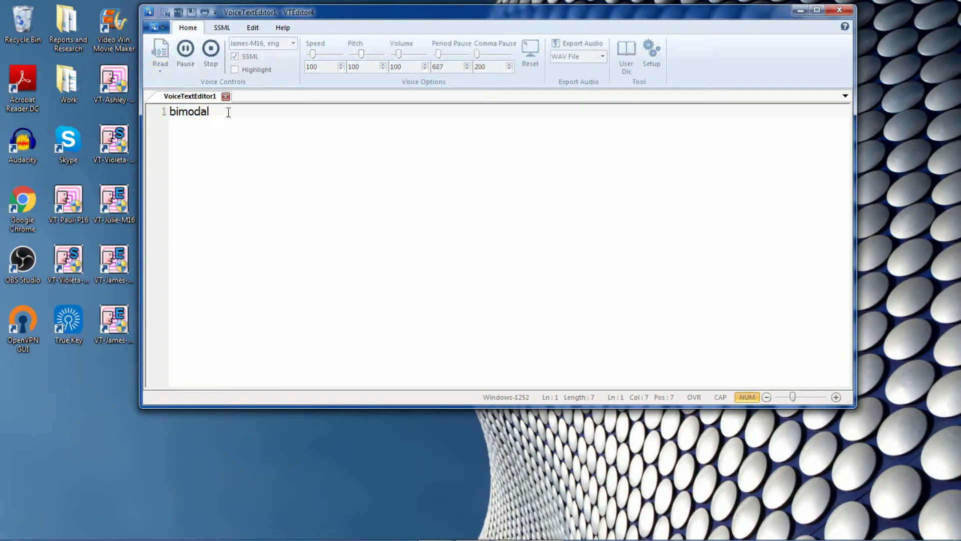
mouse_move(293, 200)
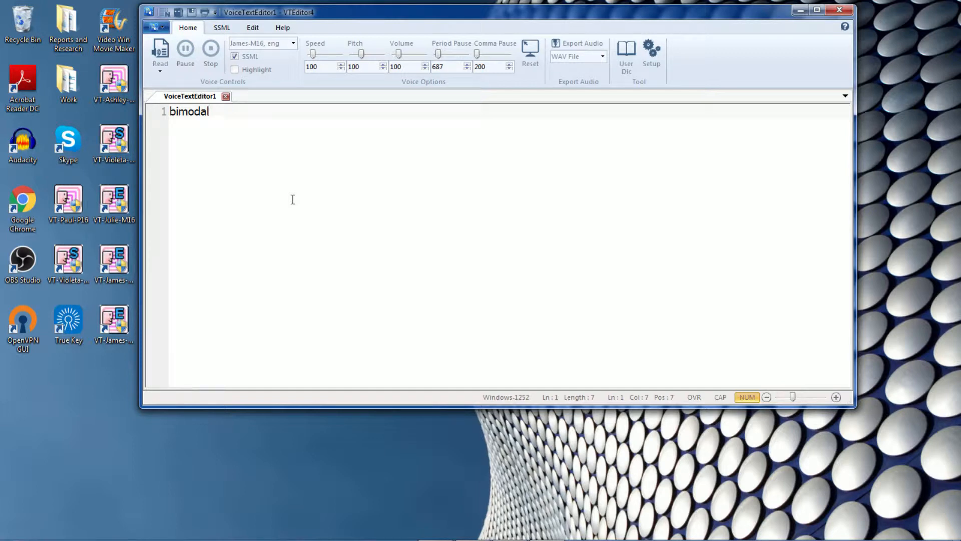
key(Backspace)
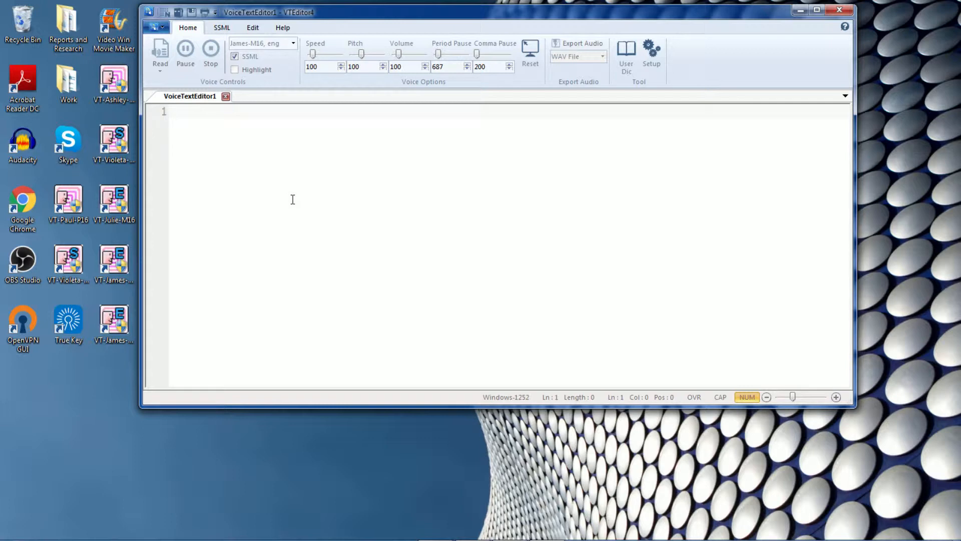
- Enter the English line "good morning. i like to eat apples." on line 1
text(good)
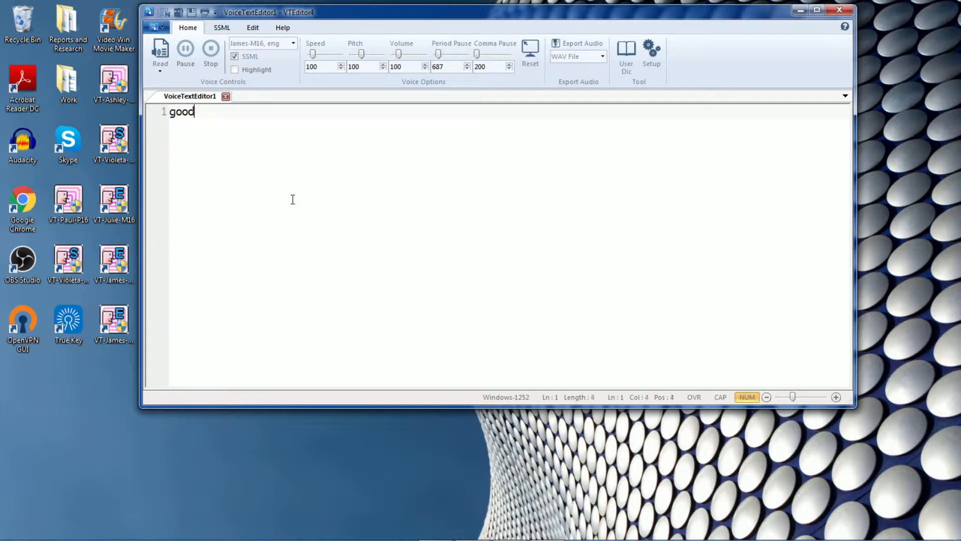
text(morning)
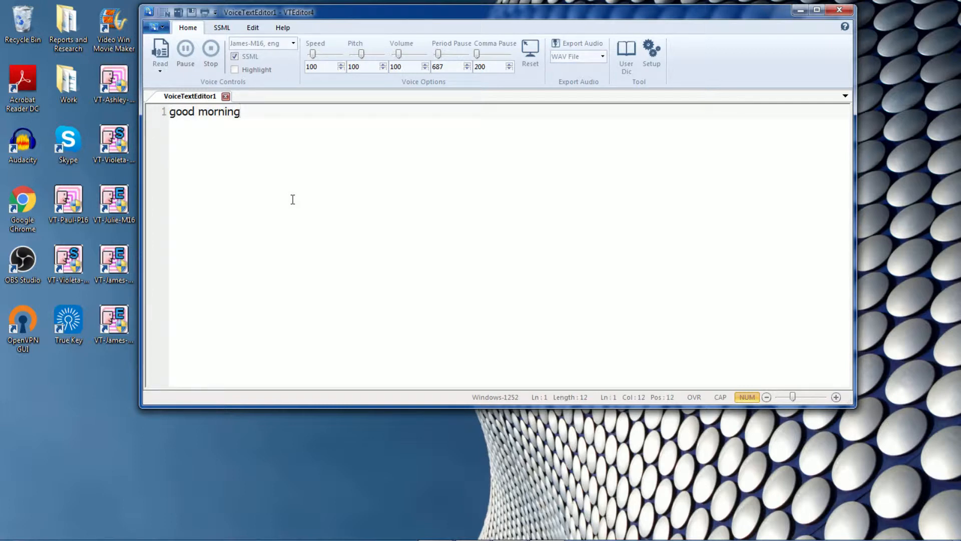
text(.)
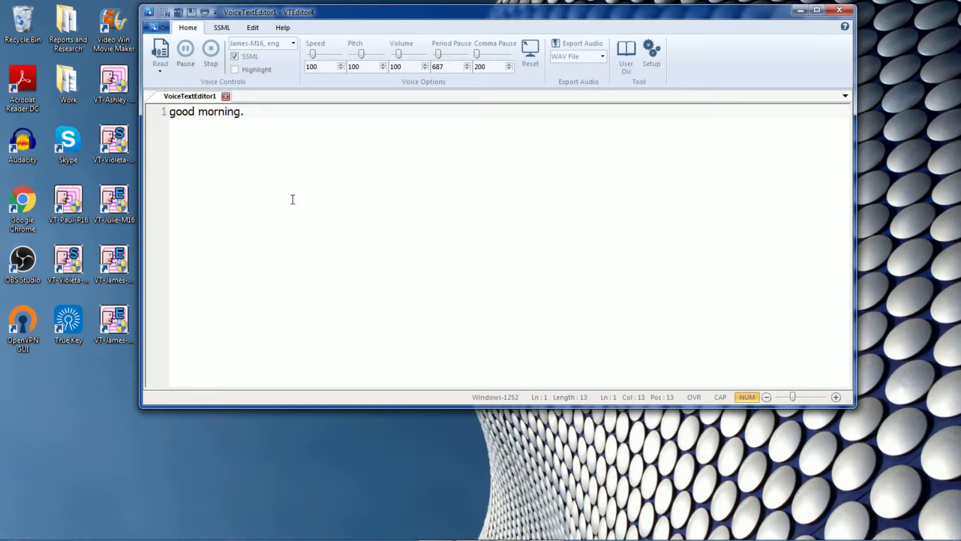
text(i lik)
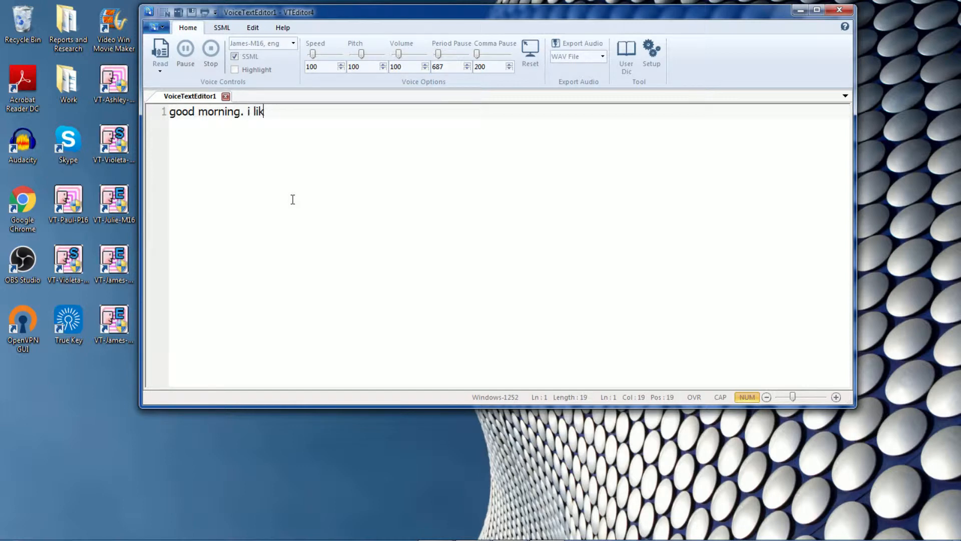
text(e to eat p)
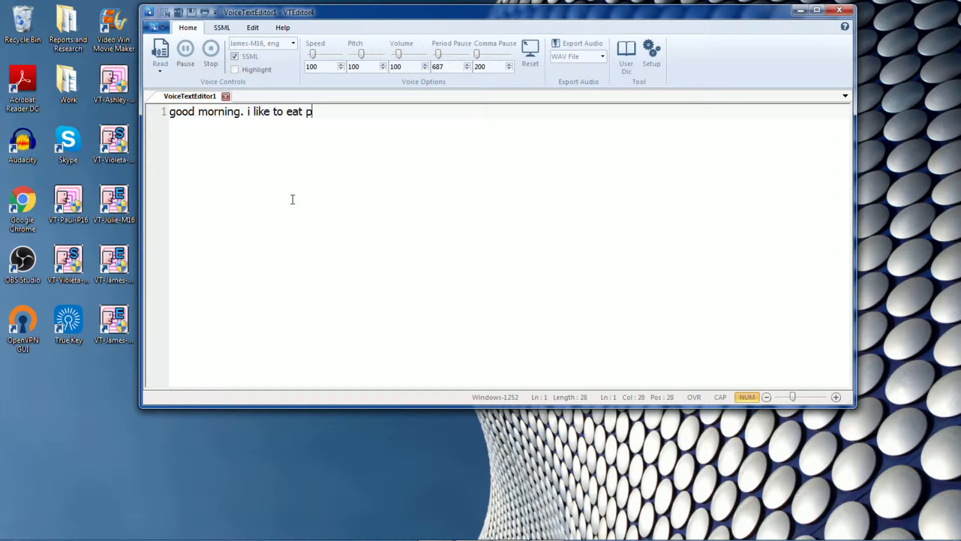
text(pples.)
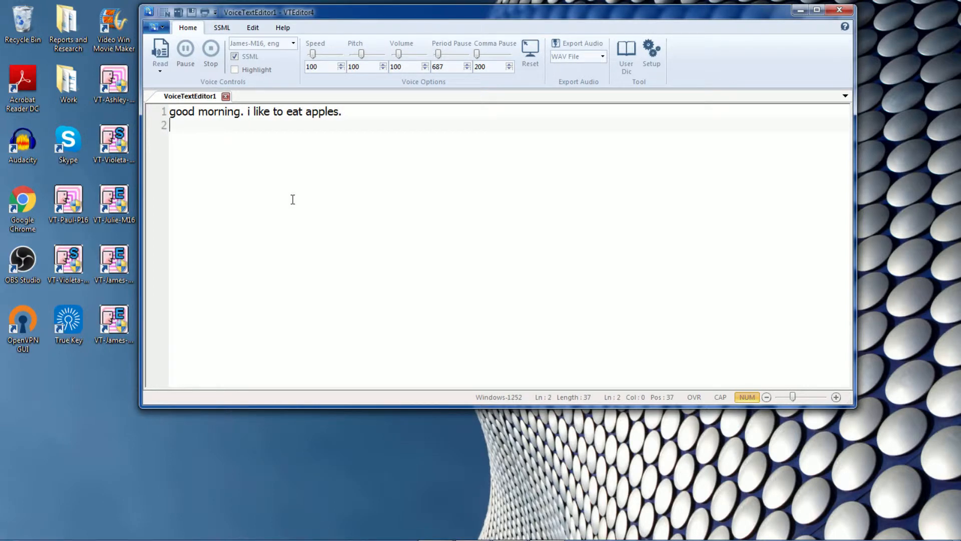
- Enter the Spanish line "buenos dias. me gusta comer manzanas." on line 2 and select line 1
text(buen)
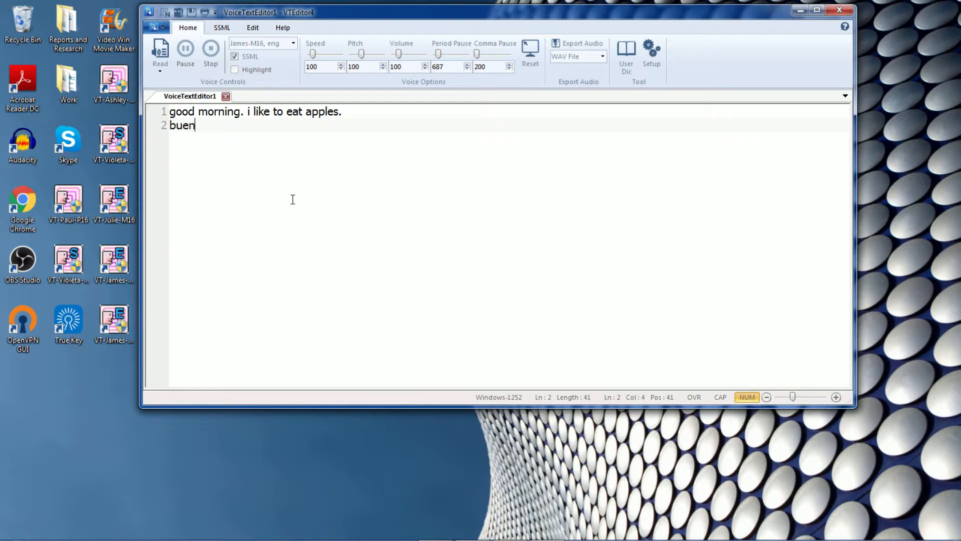
text(os dias.)
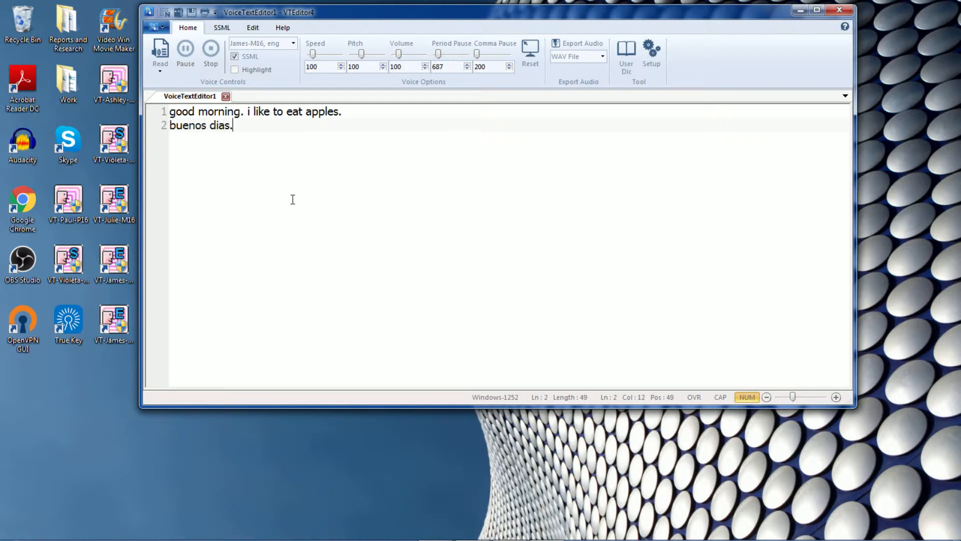
text(me)
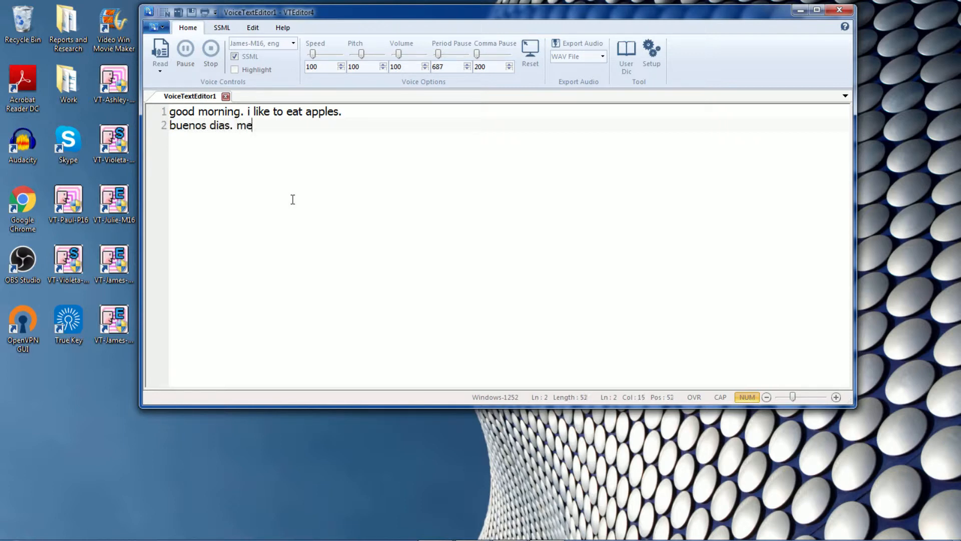
text(gusta)
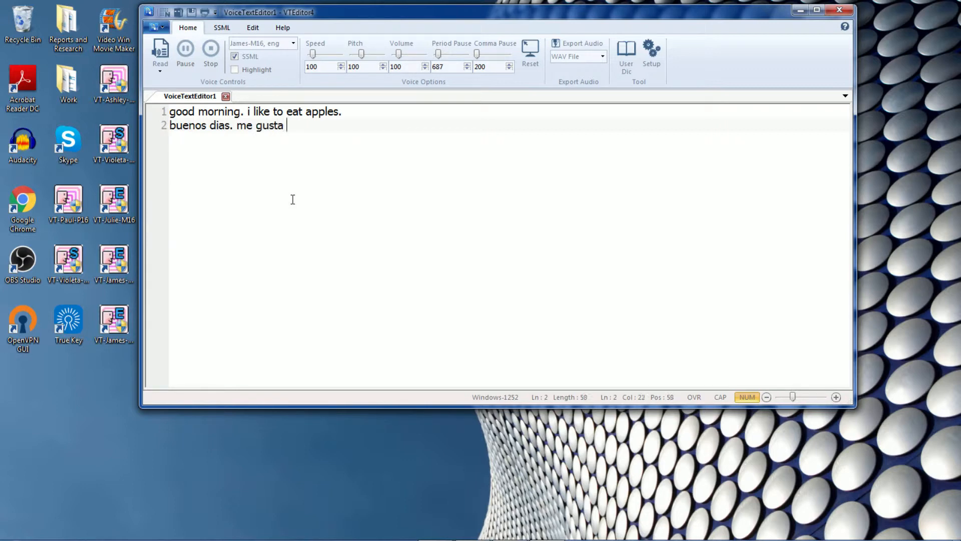
text(comer manza)
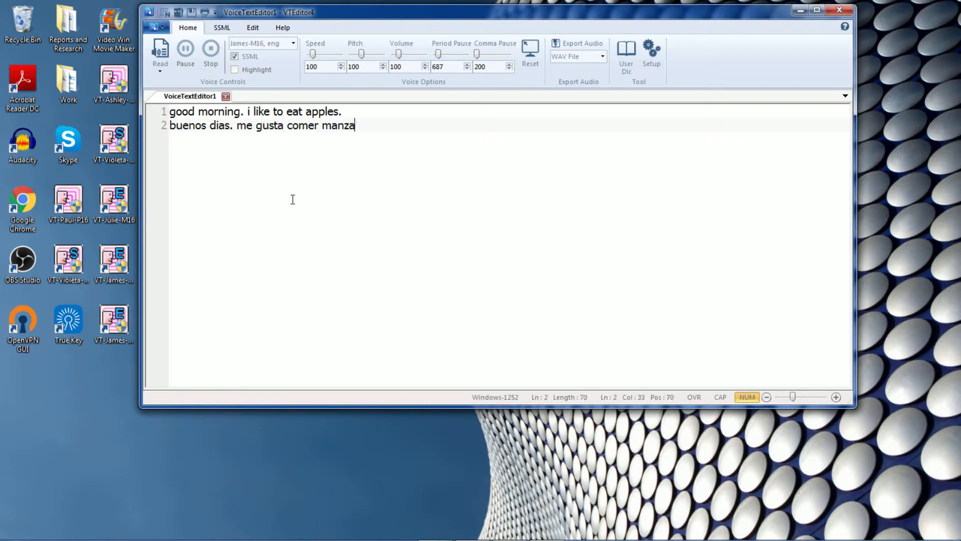
text(nas)
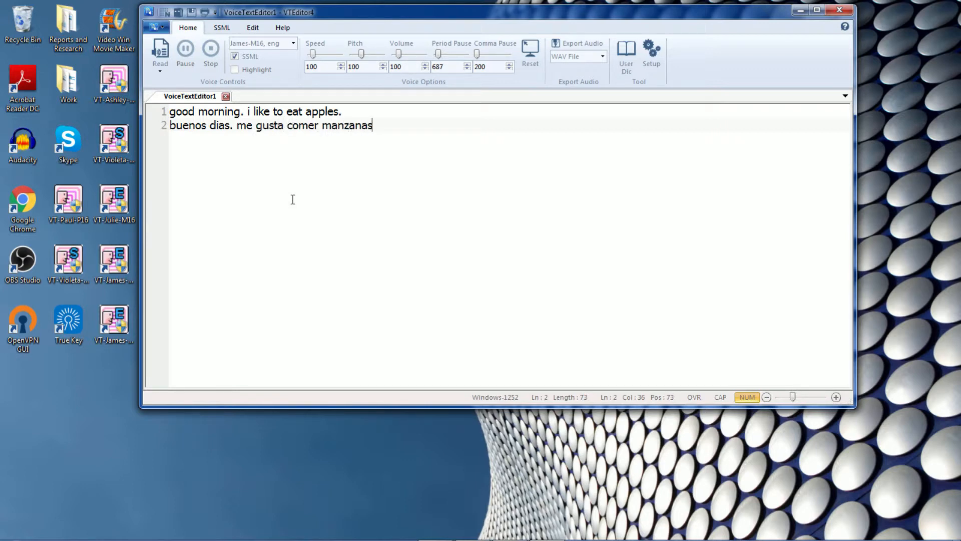
text(.)
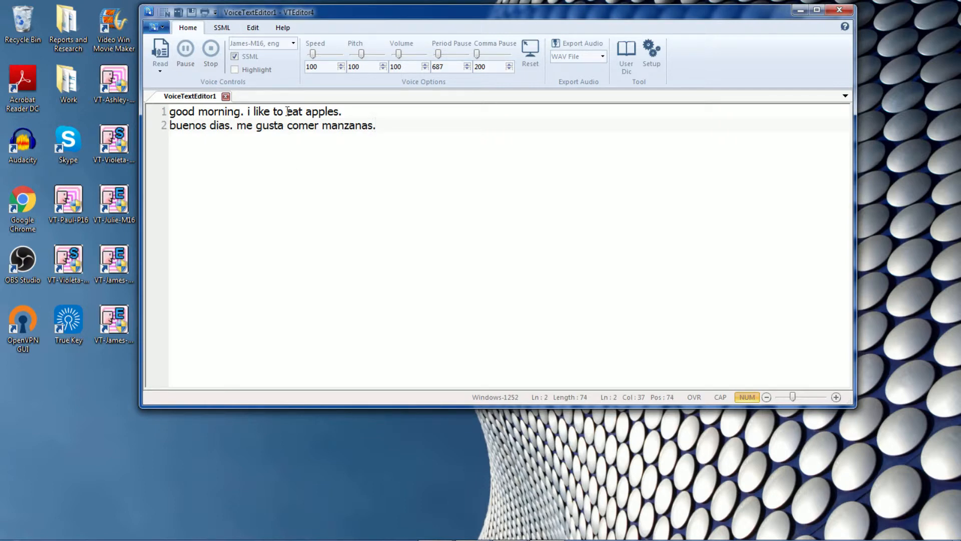
click(375, 125)
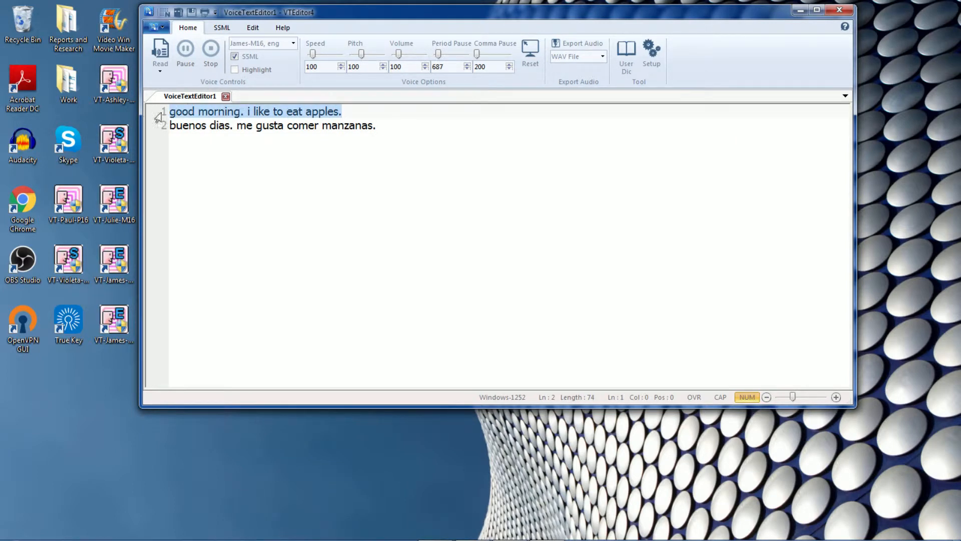
- Assign the Julie voice tag to the English line and the Violeta voice tag to the Spanish line
click(221, 27)
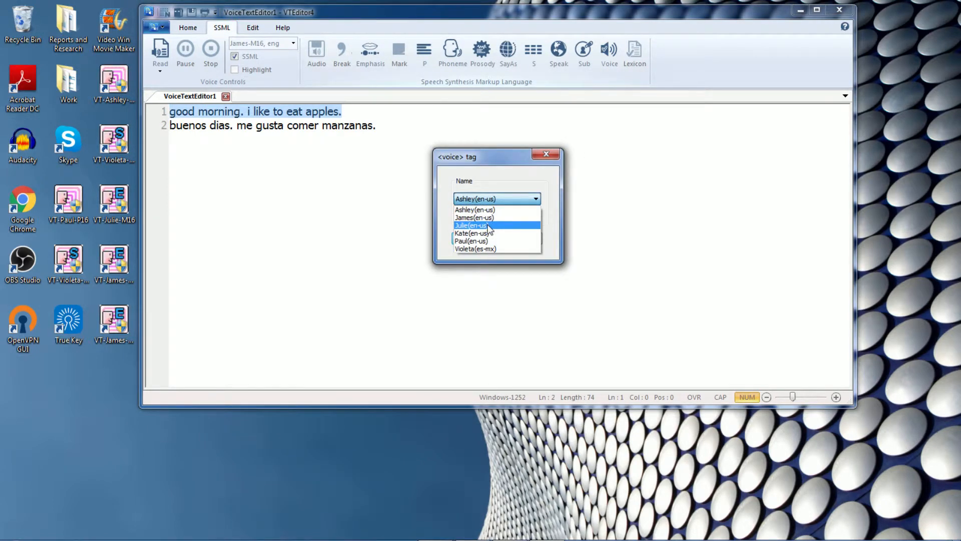
click(471, 226)
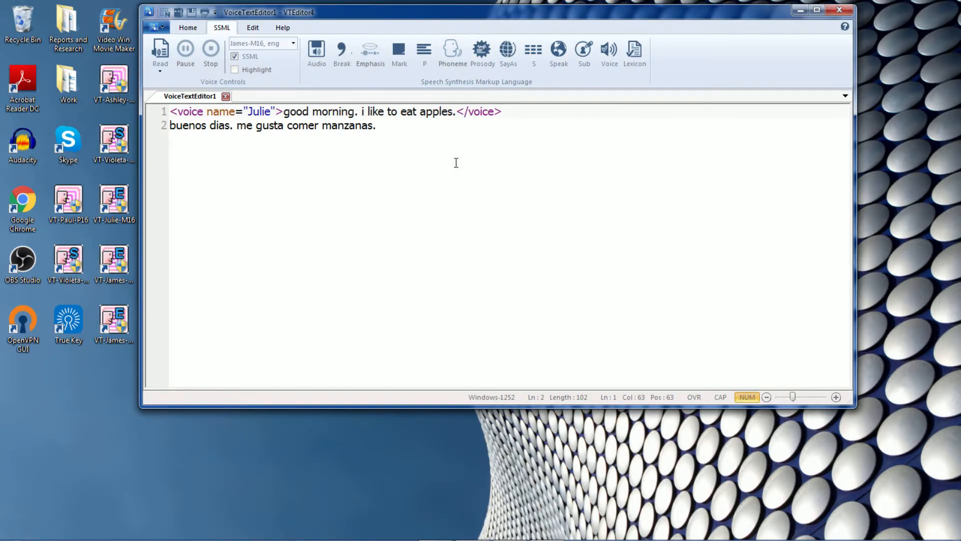
triple_click(271, 125)
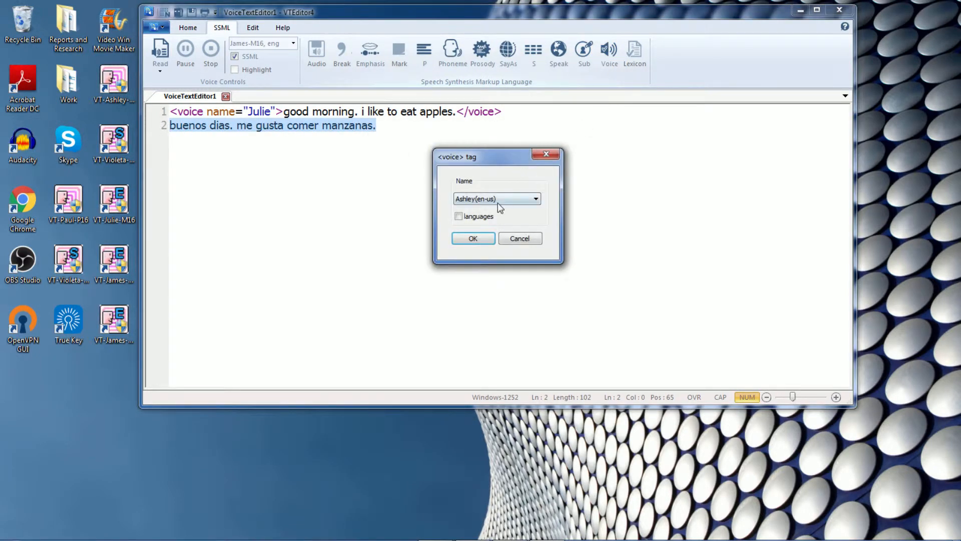
click(535, 198)
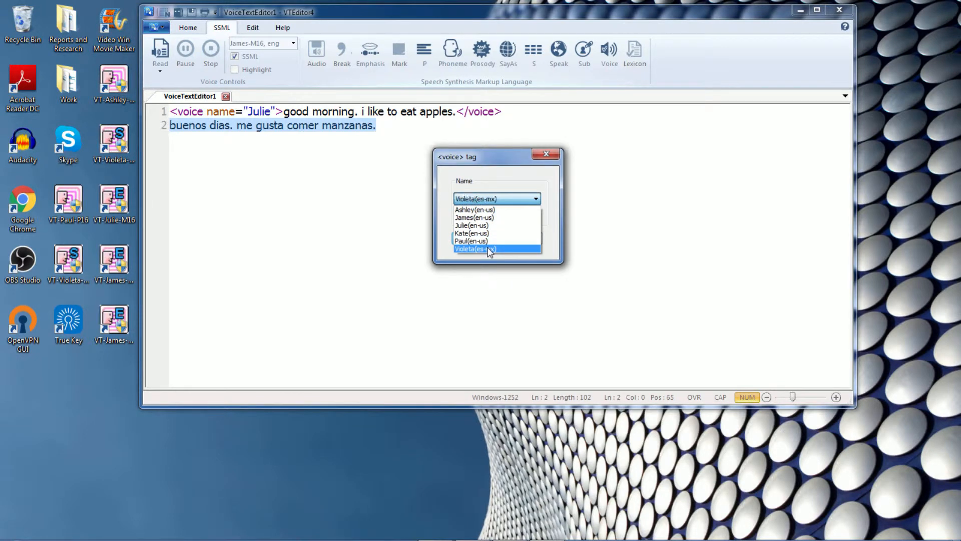
click(475, 249)
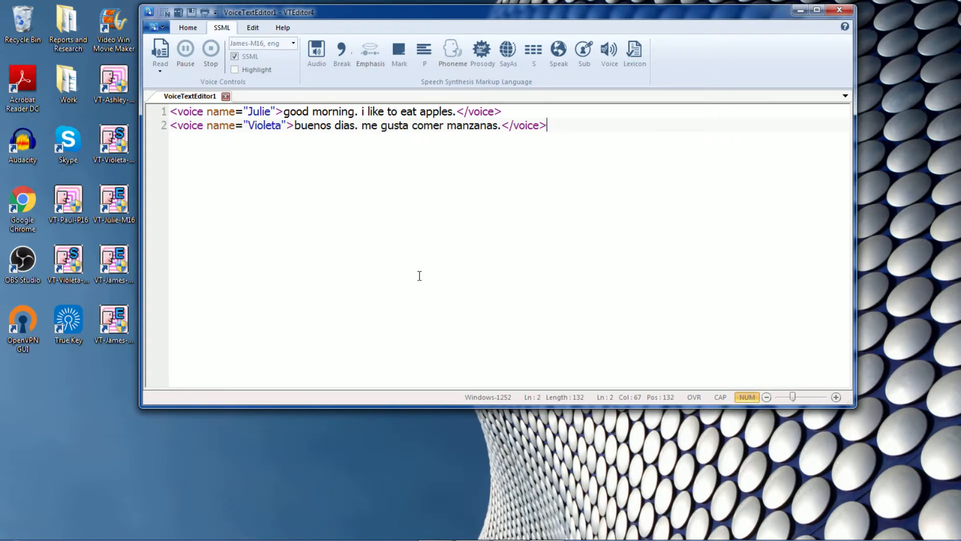
- Export both lines as a WAV named "julie and violeta" on the desktop and play it
click(157, 27)
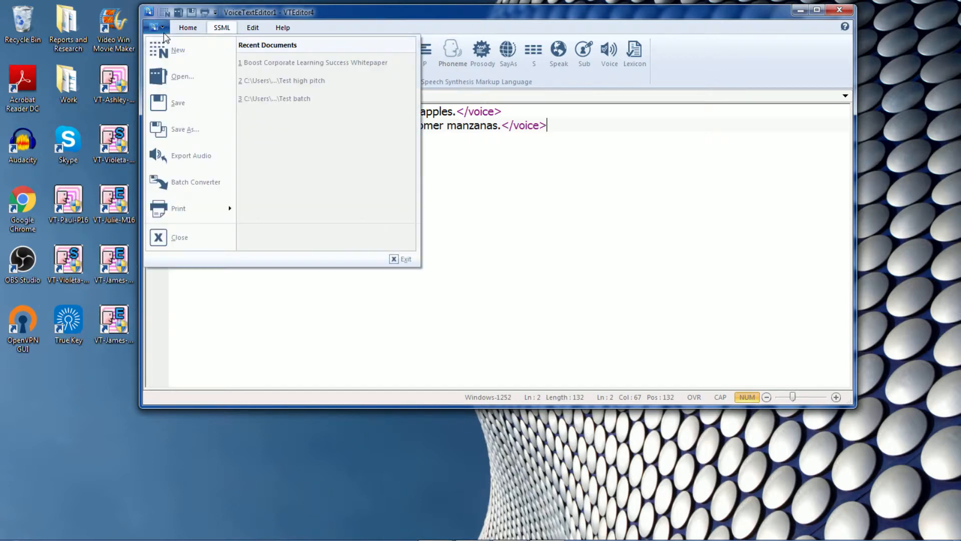
mouse_move(191, 156)
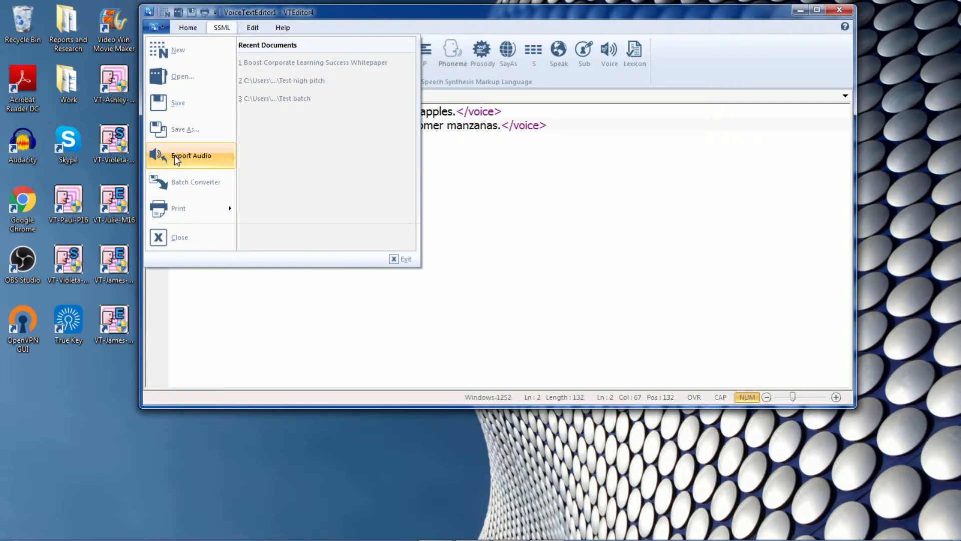
click(190, 155)
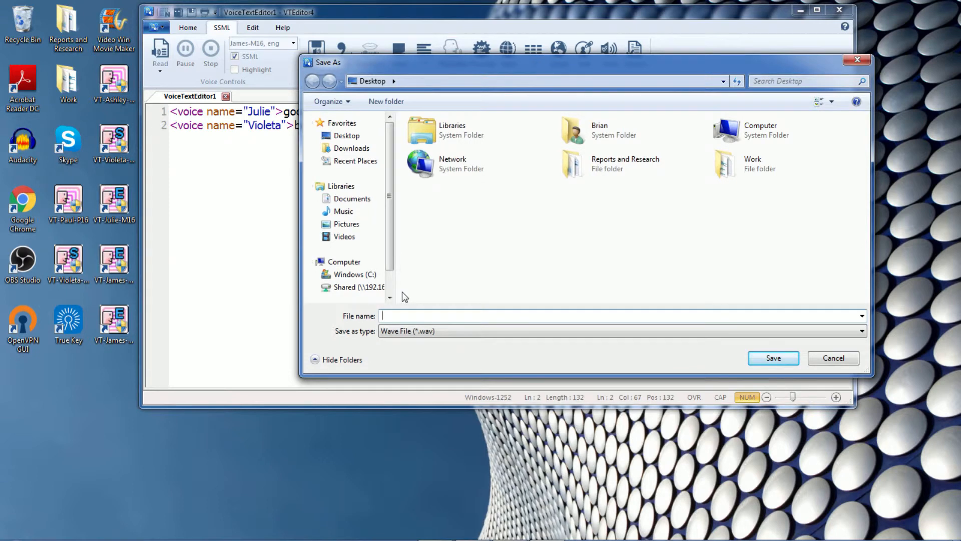
text(julie and)
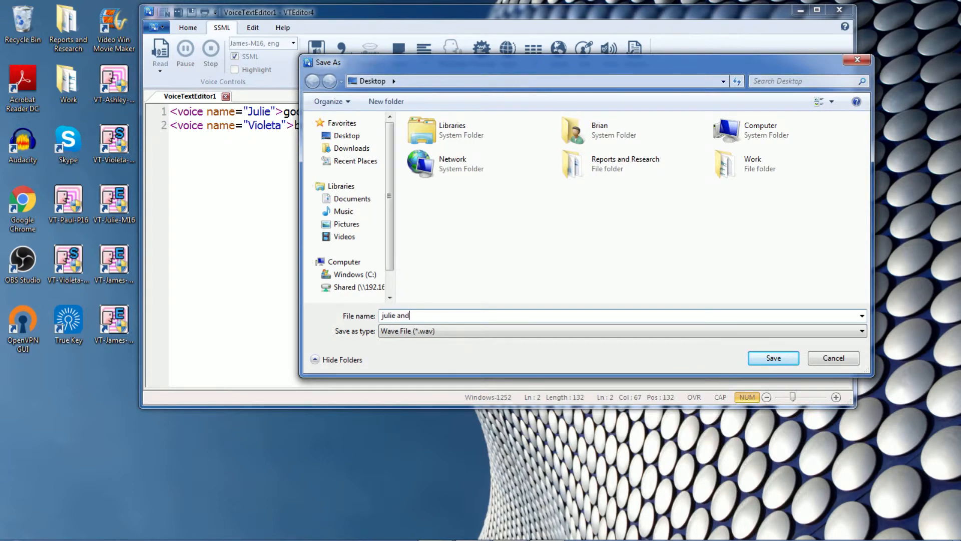
text(violeta)
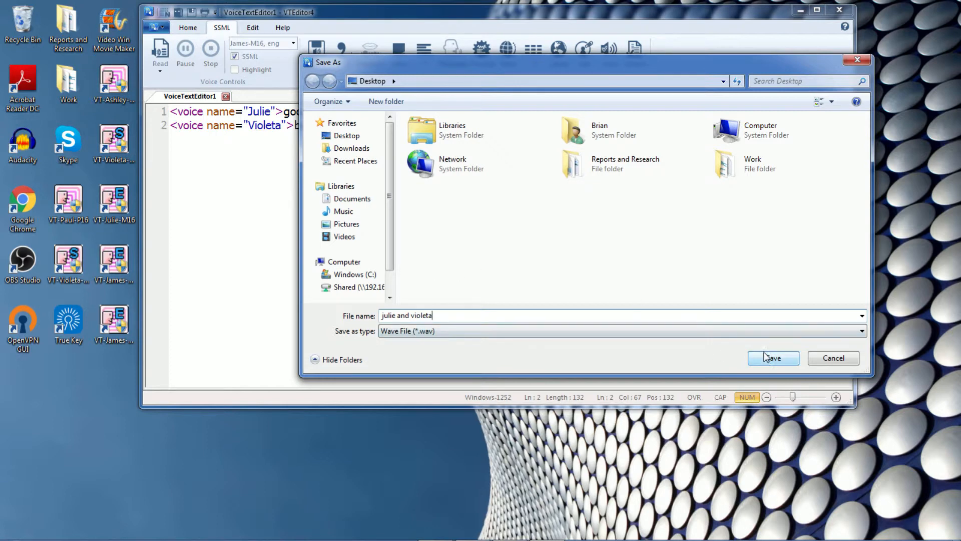
click(773, 358)
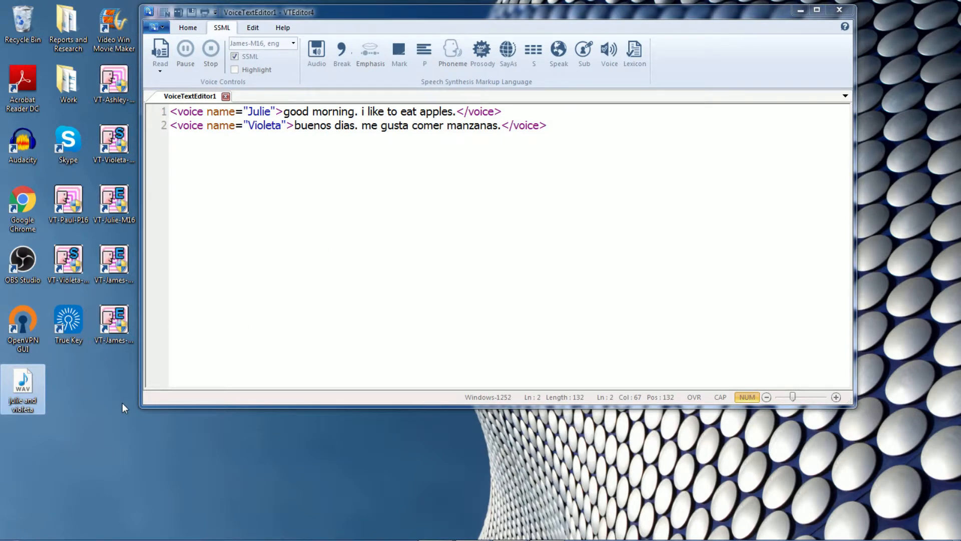
double_click(23, 389)
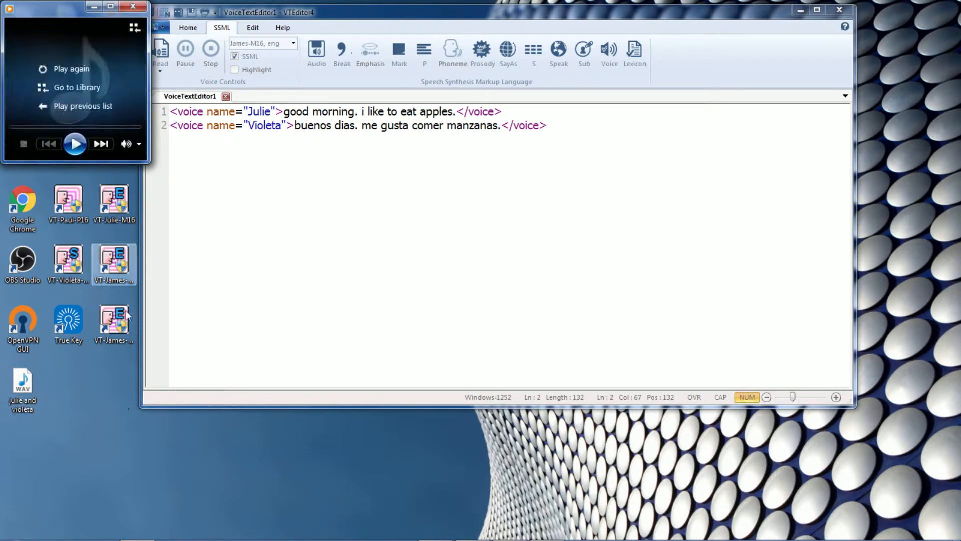
click(133, 6)
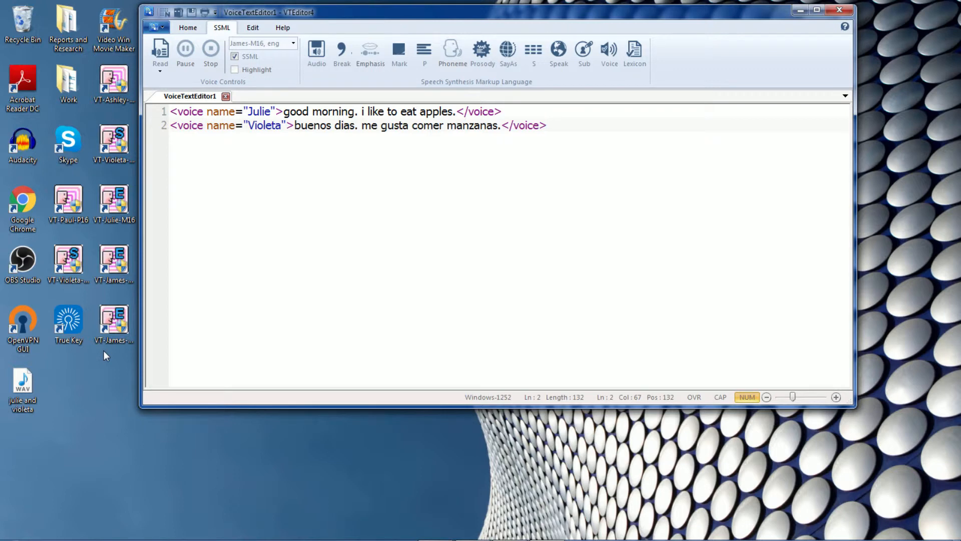
- Export only the selected Violeta line as a WAV named "violeta" on the desktop and play it
click(546, 126)
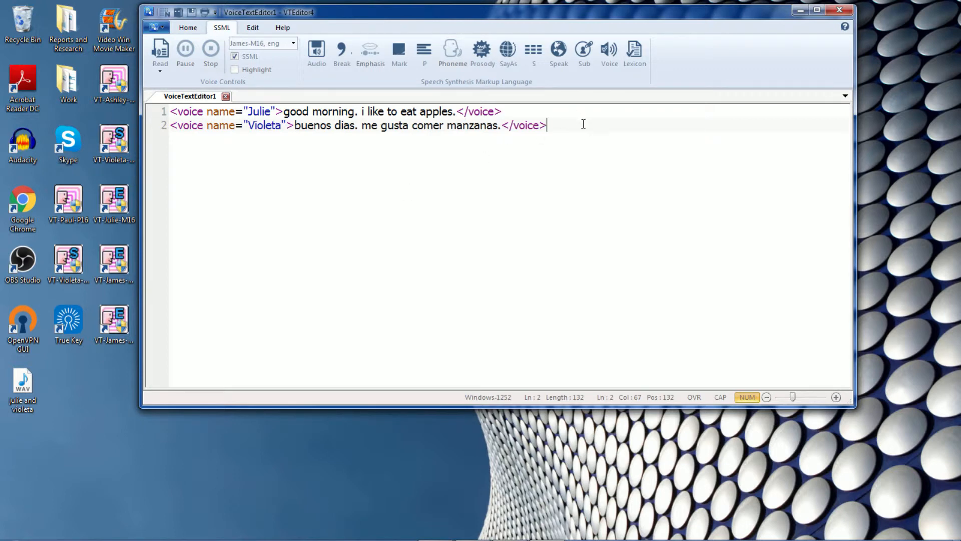
triple_click(356, 125)
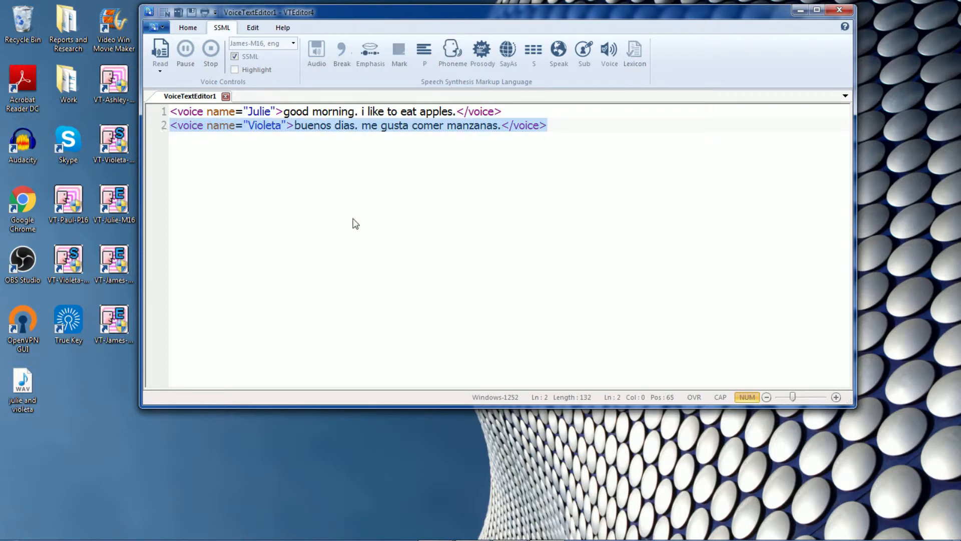
click(156, 28)
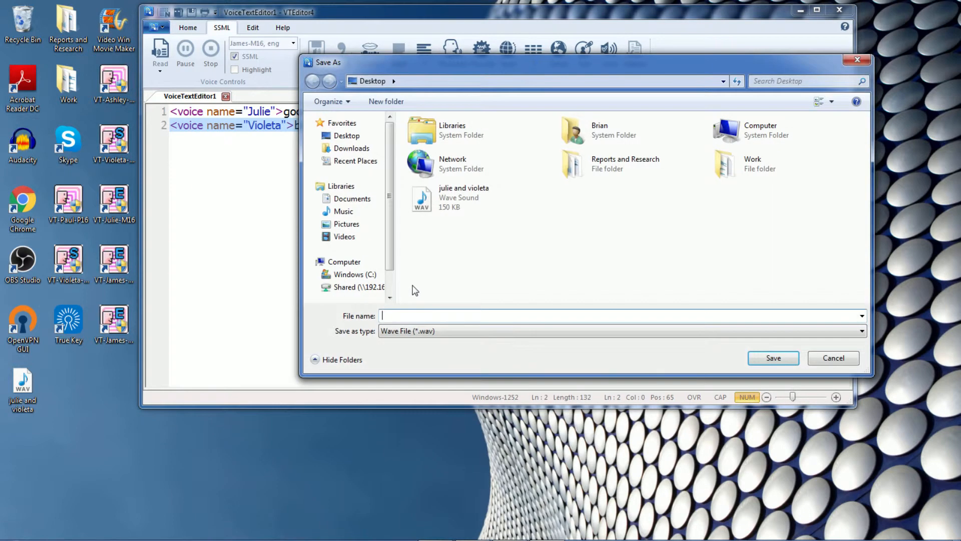
text(viol)
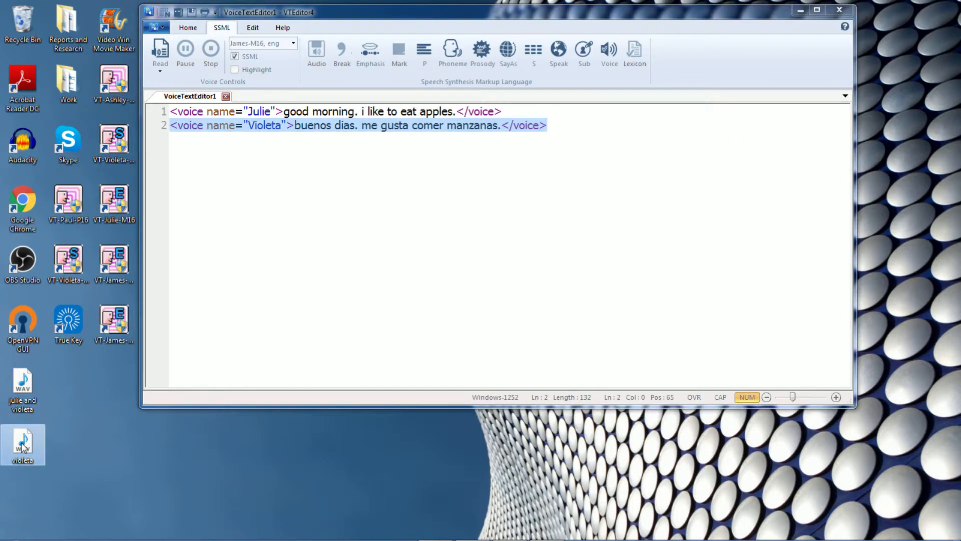
double_click(23, 444)
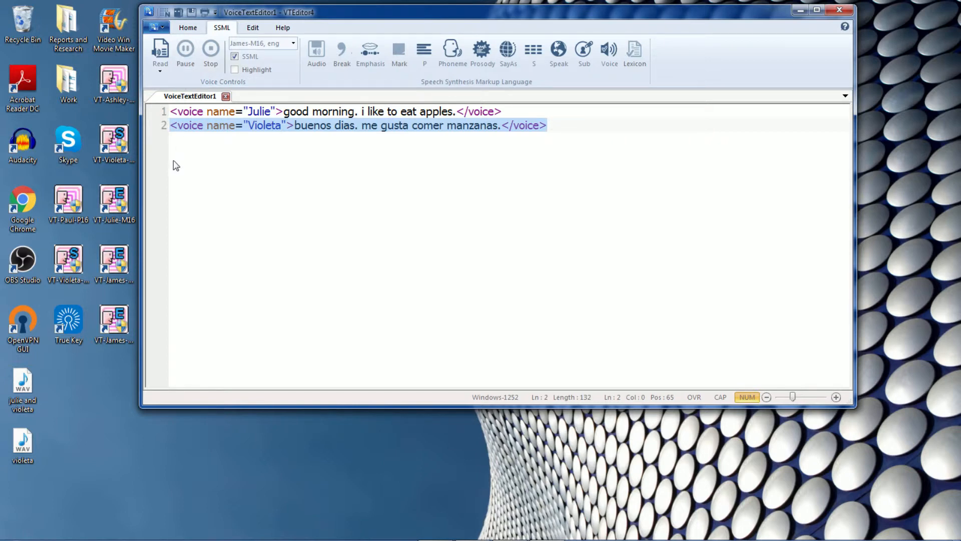
- Launch the Batch File Converter from the File menu
click(157, 28)
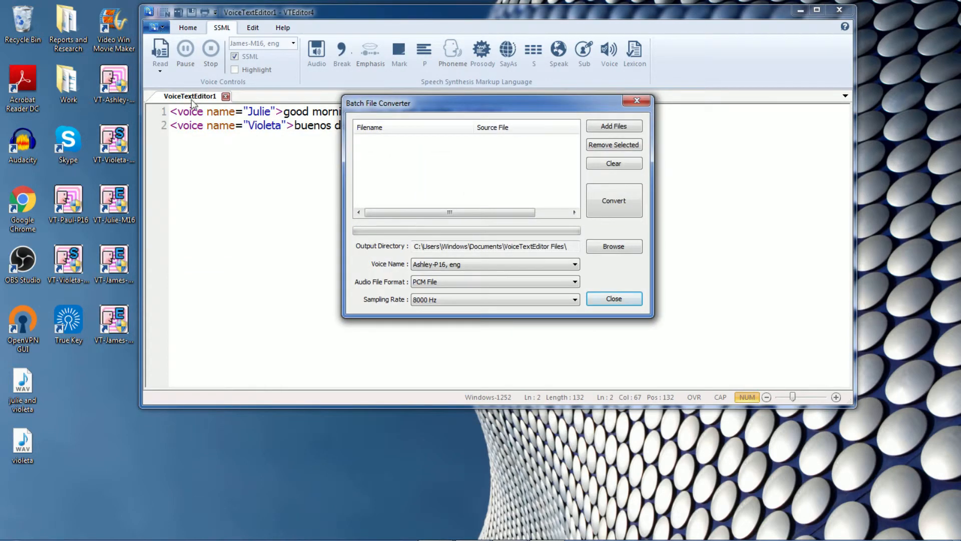
mouse_move(250, 215)
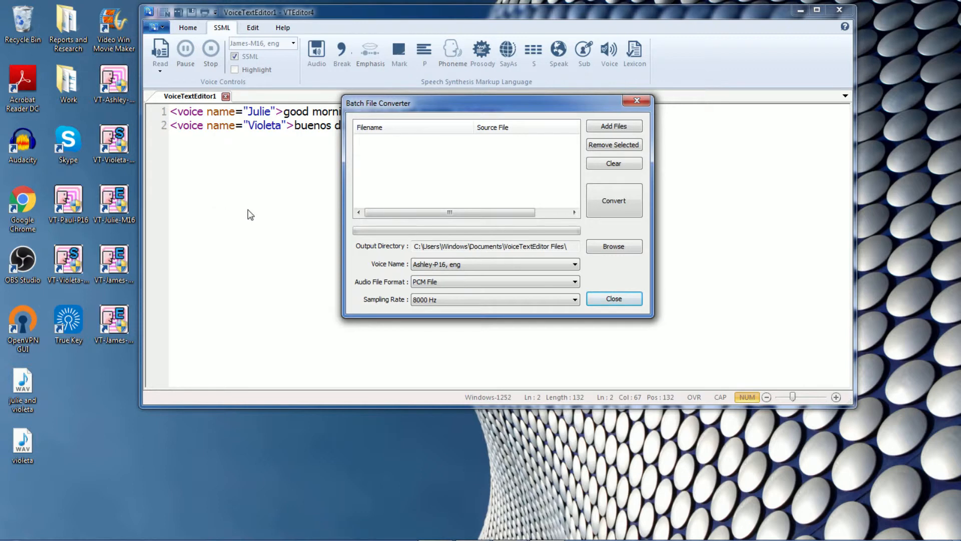
- Add test 1.txt, test 2.txt and test 3.txt from the Test Batch folder to the list
click(613, 126)
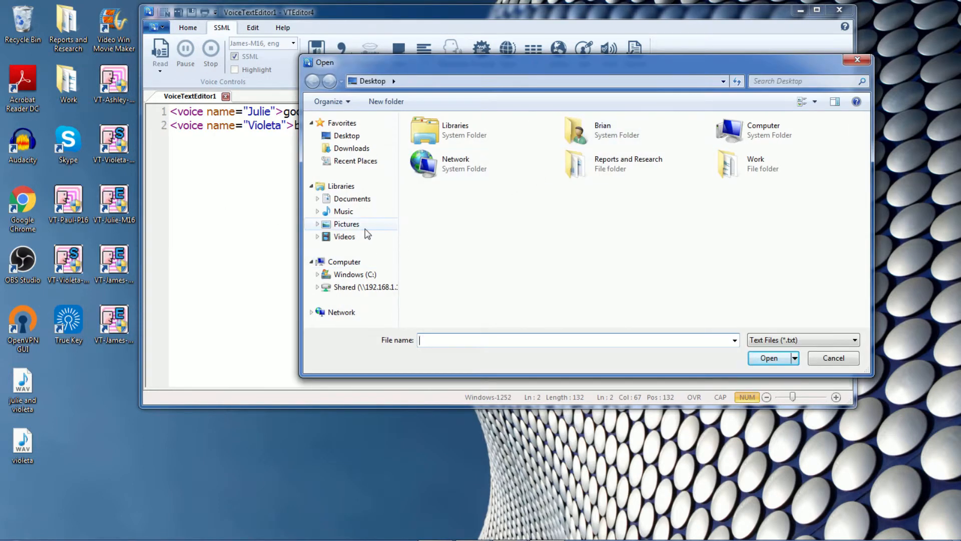
mouse_move(344, 236)
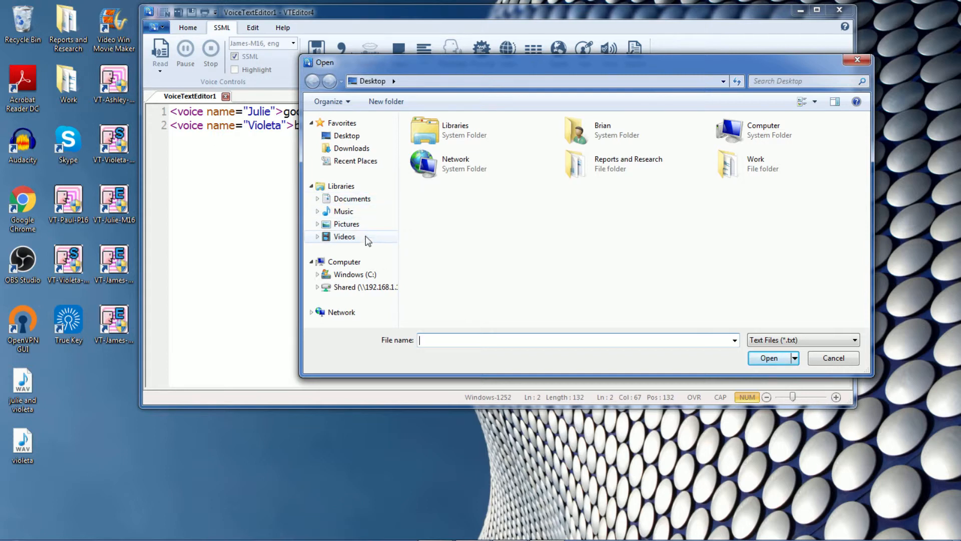
mouse_move(362, 223)
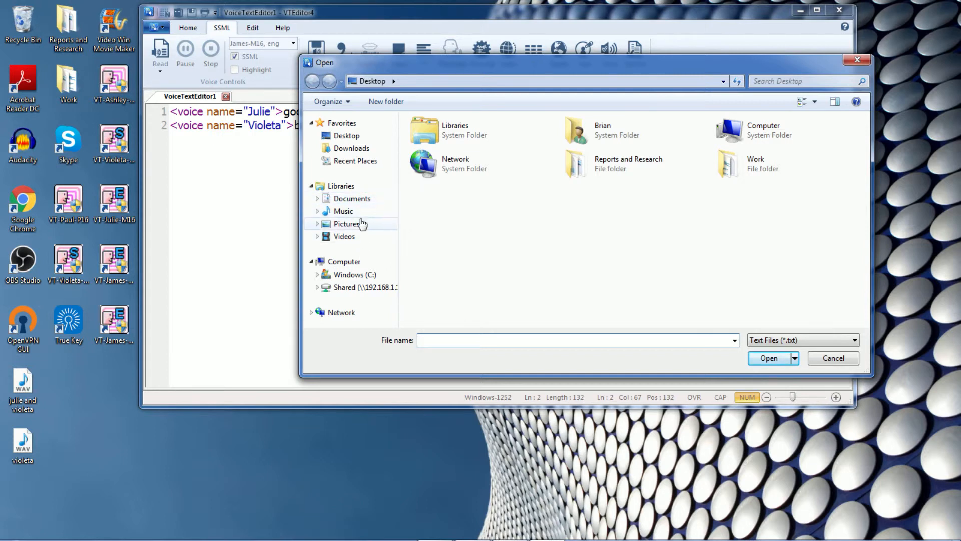
mouse_move(361, 230)
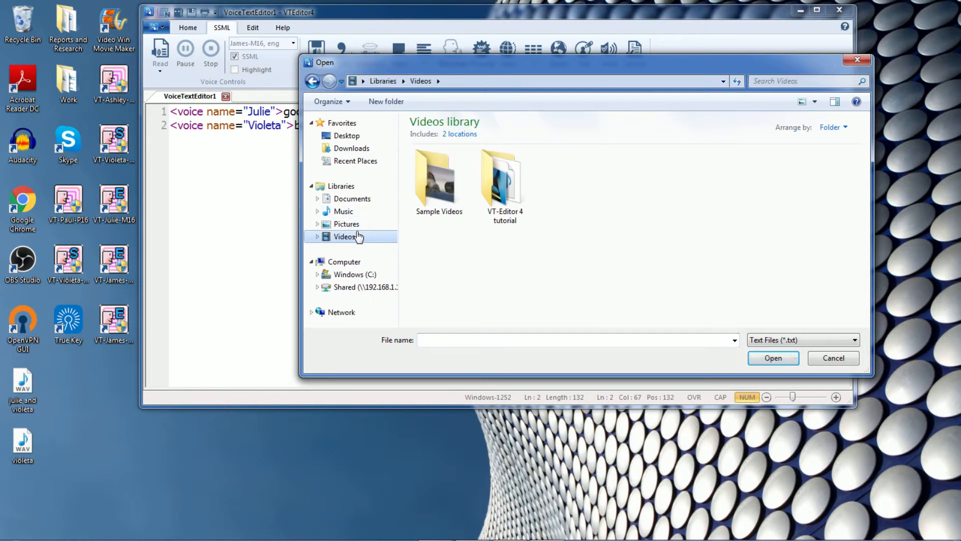
click(343, 211)
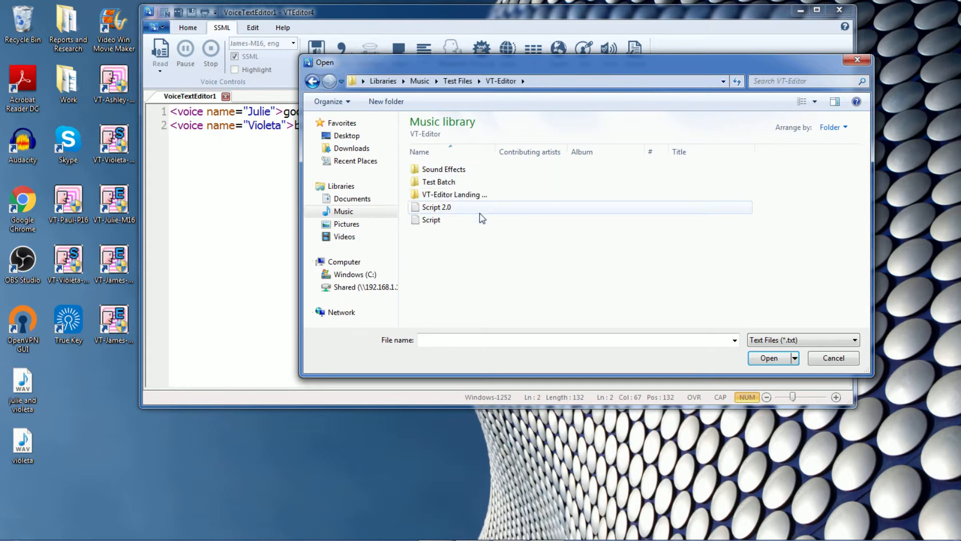
double_click(439, 181)
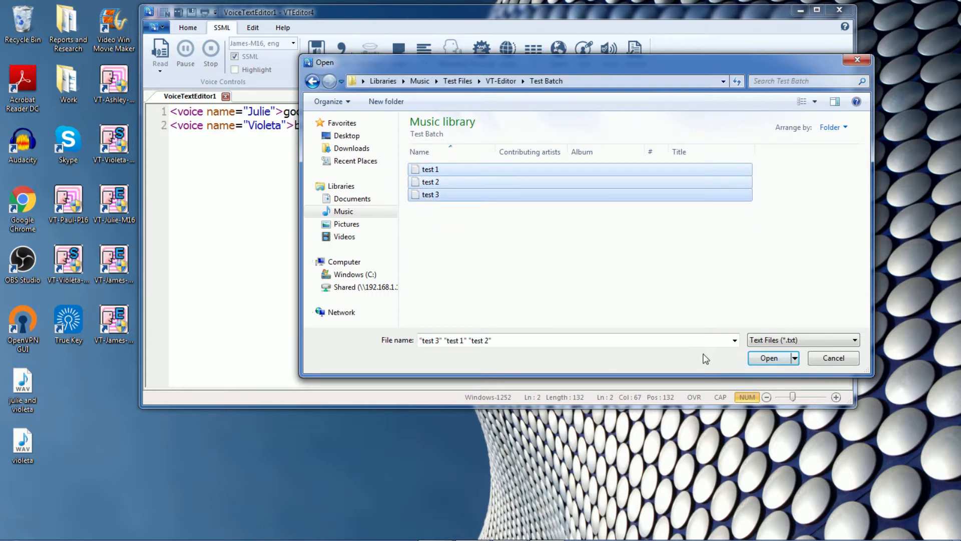
click(768, 357)
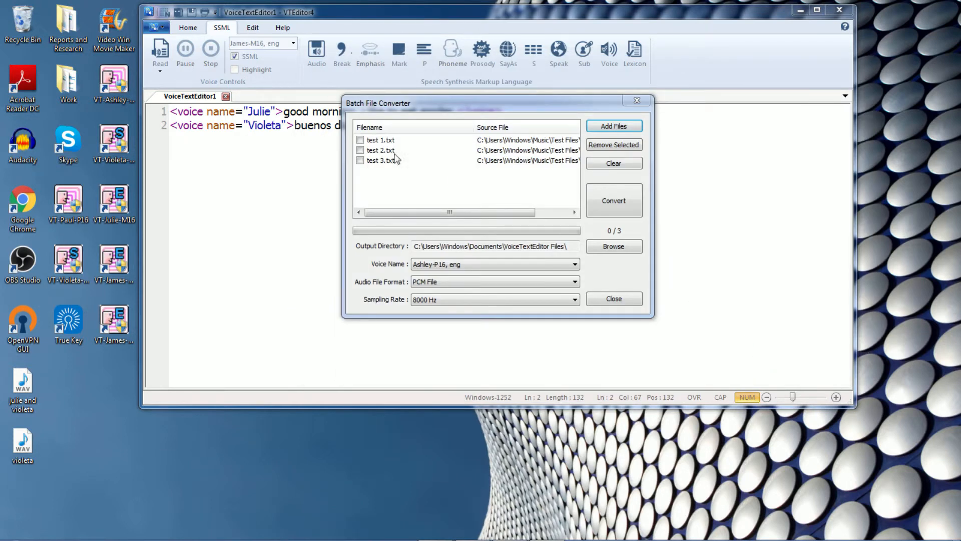
mouse_move(438, 182)
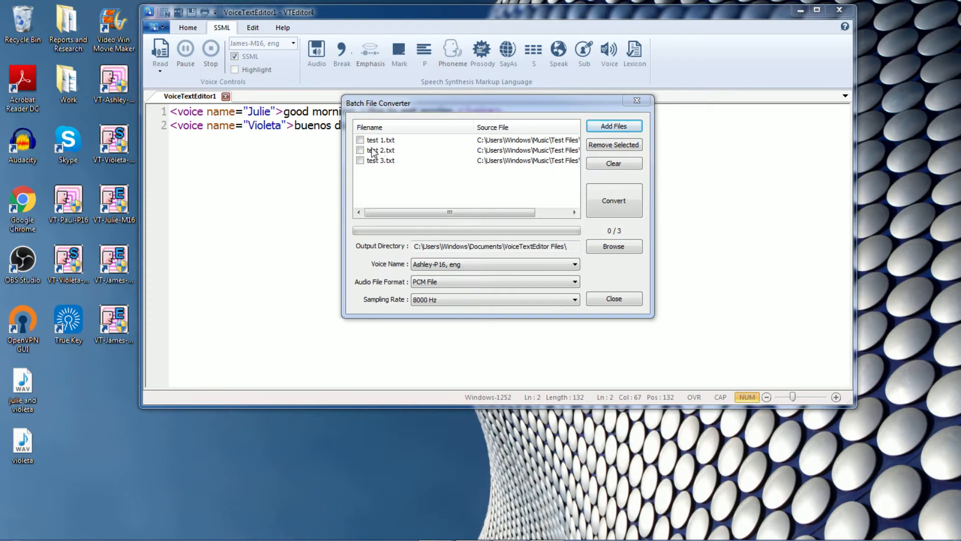
- Tick test 2.txt and test 3.txt so all three files are marked for conversion
click(361, 150)
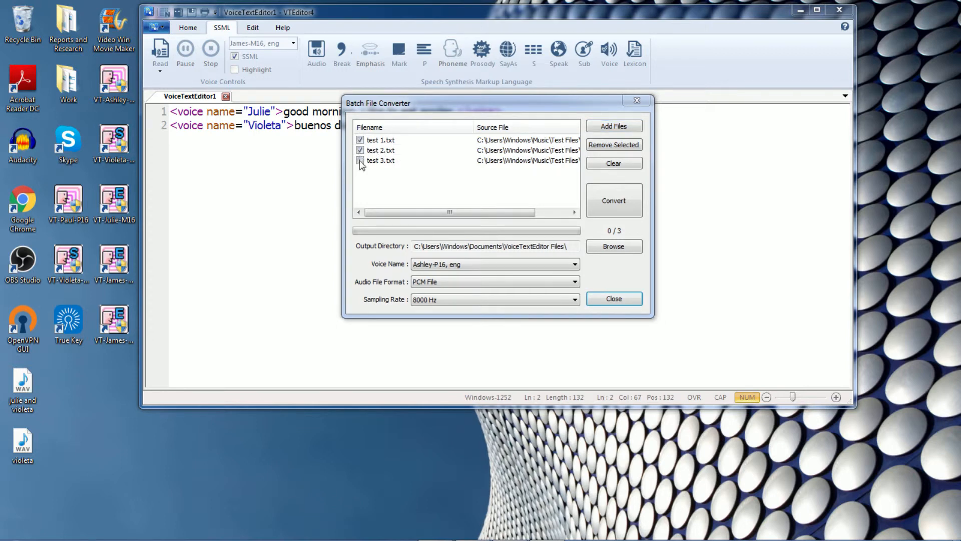
click(360, 160)
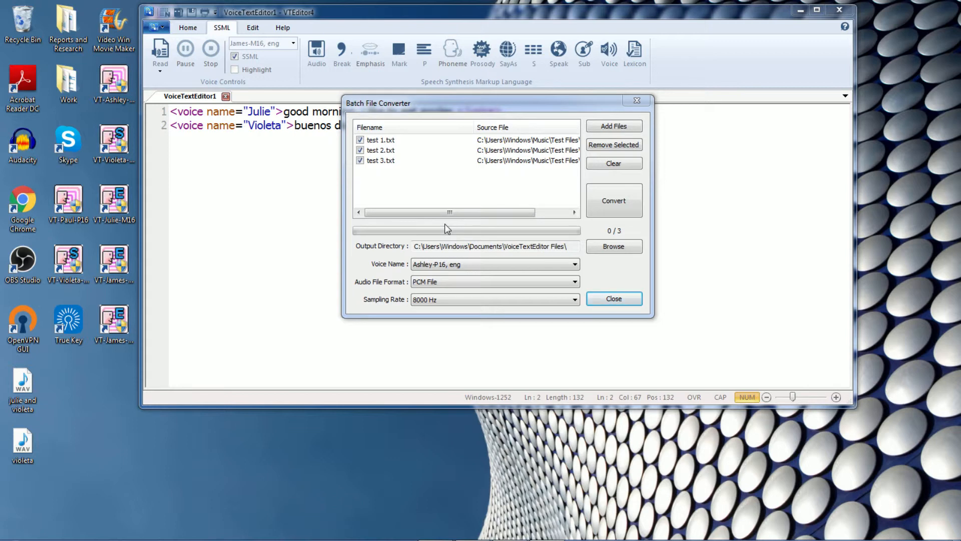
- Set output to Desktop, voice Julie-M16, WAV format at 16000 Hz
click(613, 246)
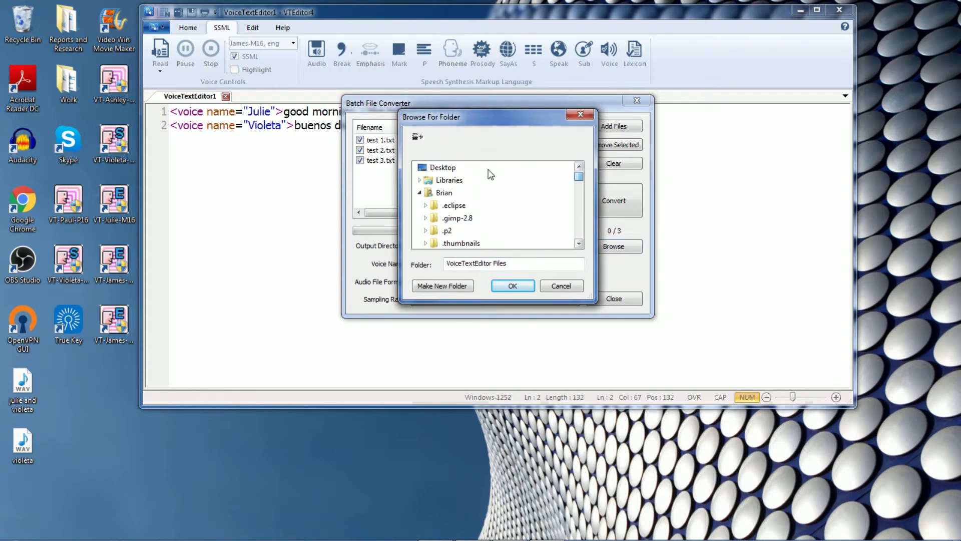
click(513, 285)
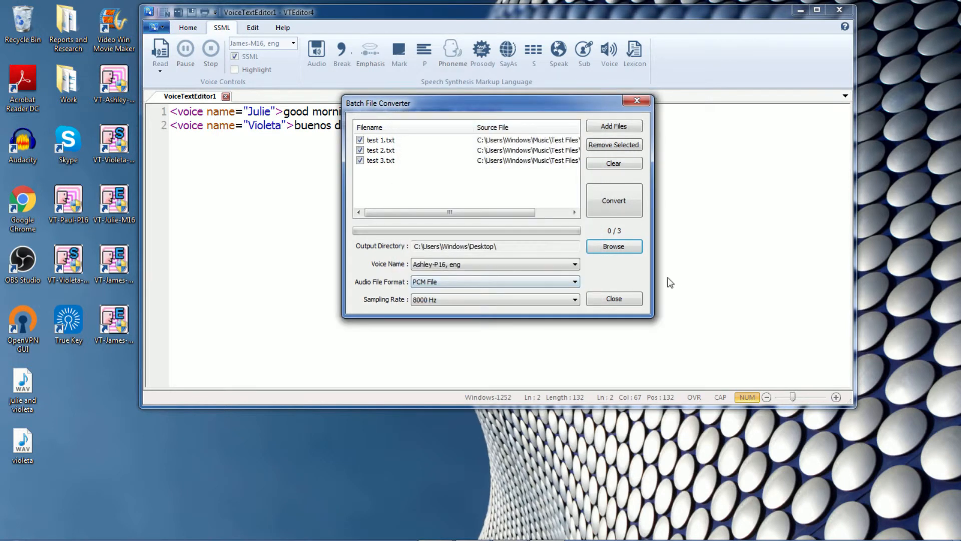
click(573, 265)
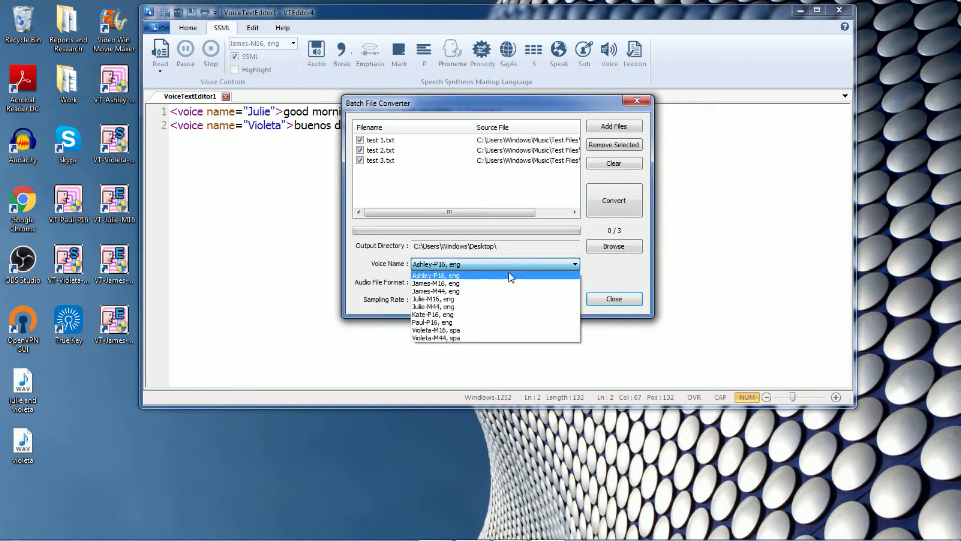
click(433, 299)
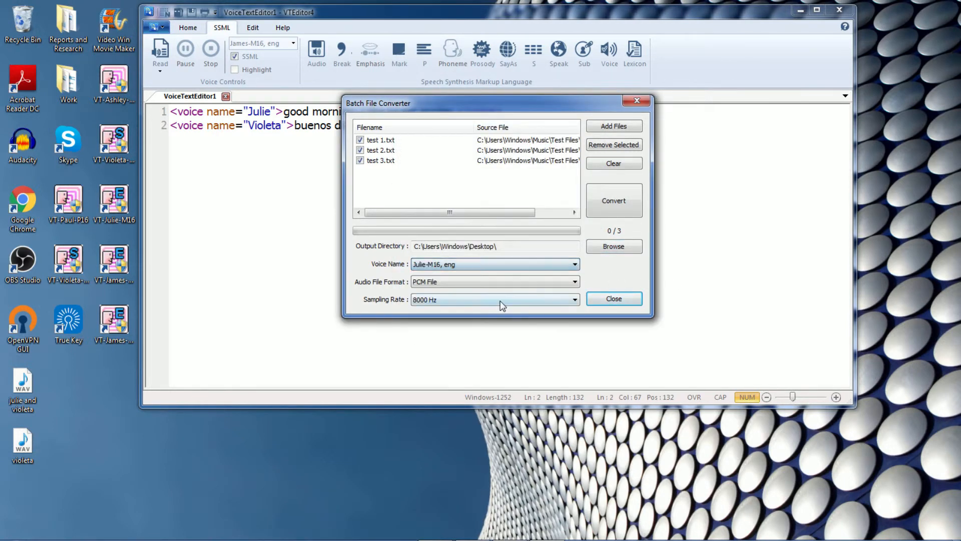
click(573, 282)
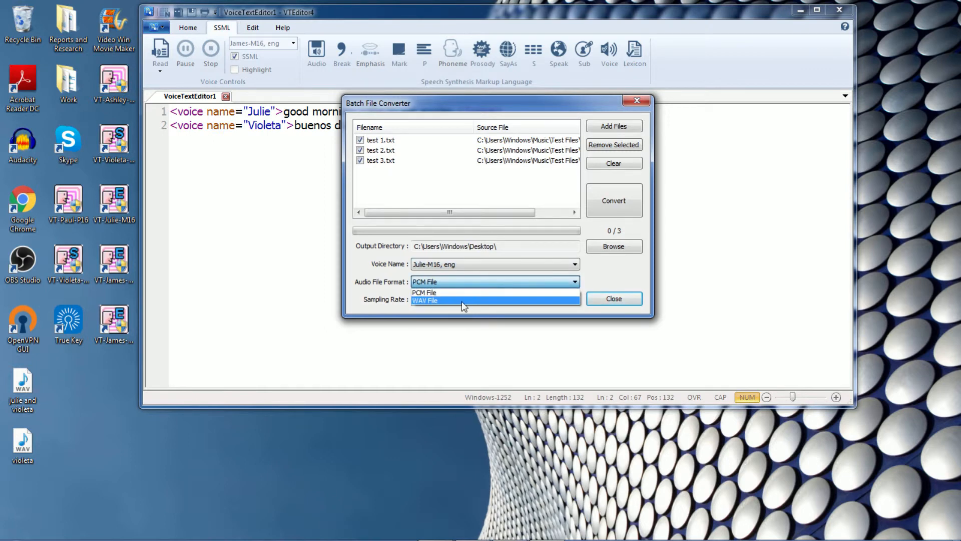
click(424, 300)
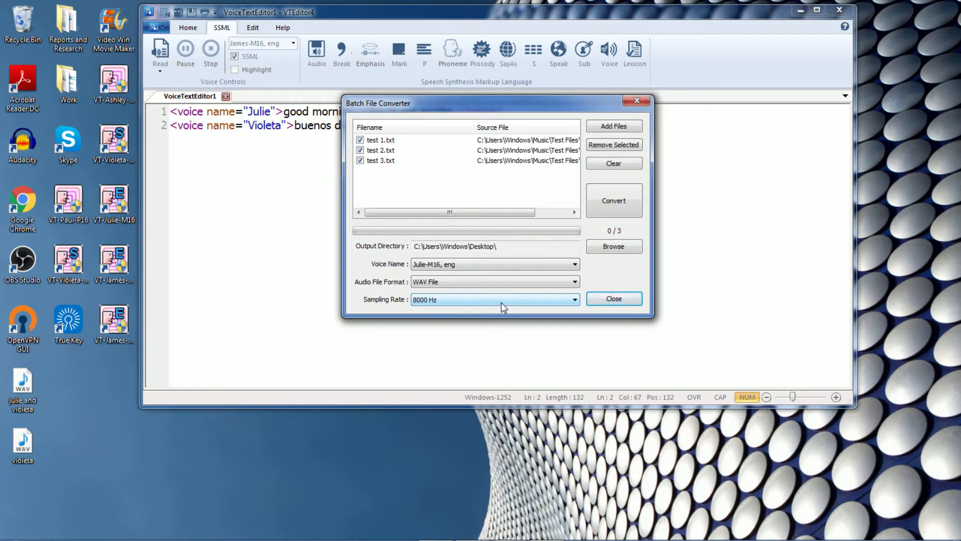
click(493, 299)
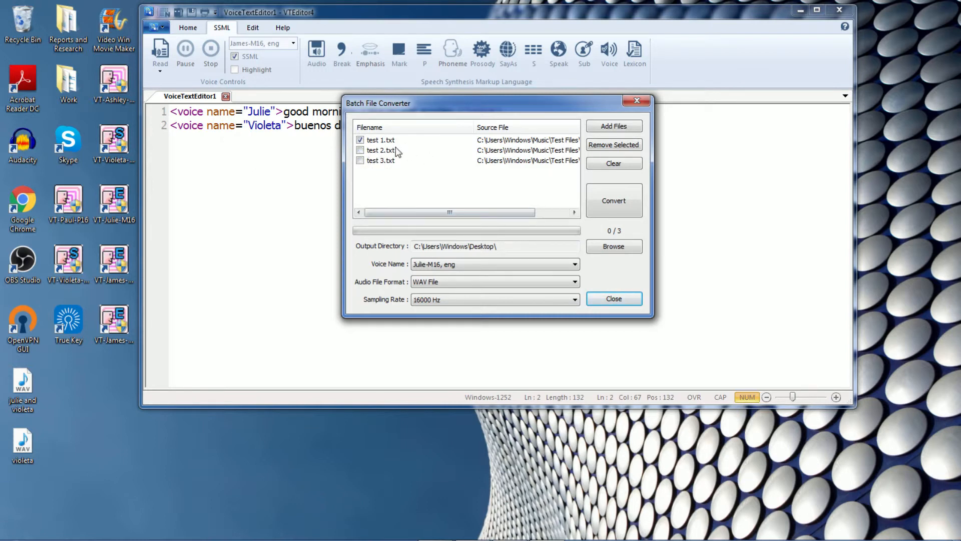
- Re-tick test 2.txt, convert all three files and check the new WAVs on the desktop
click(361, 151)
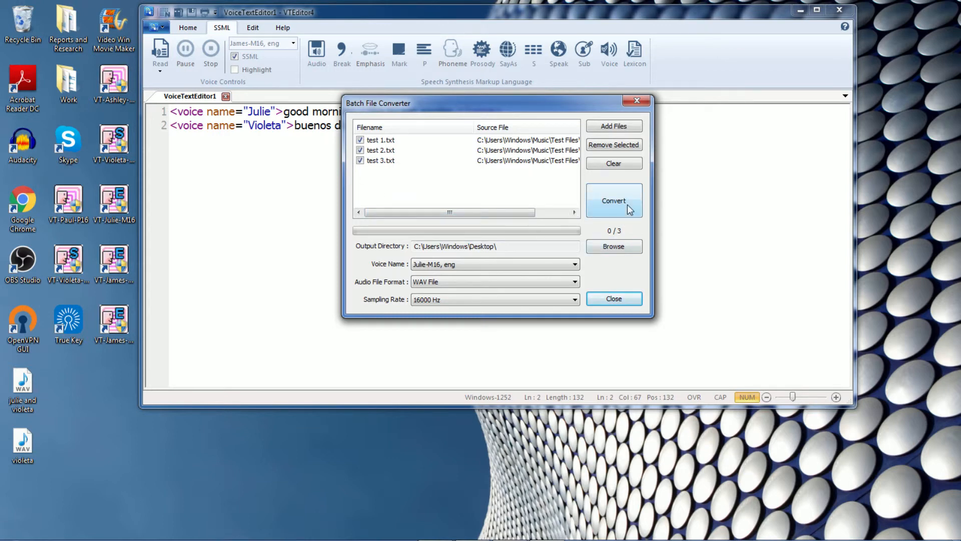
click(614, 200)
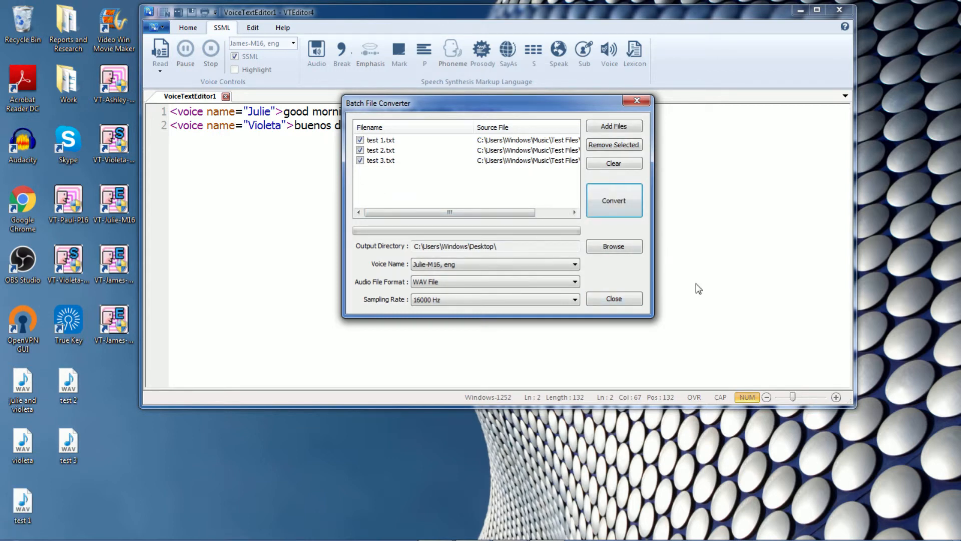
click(68, 445)
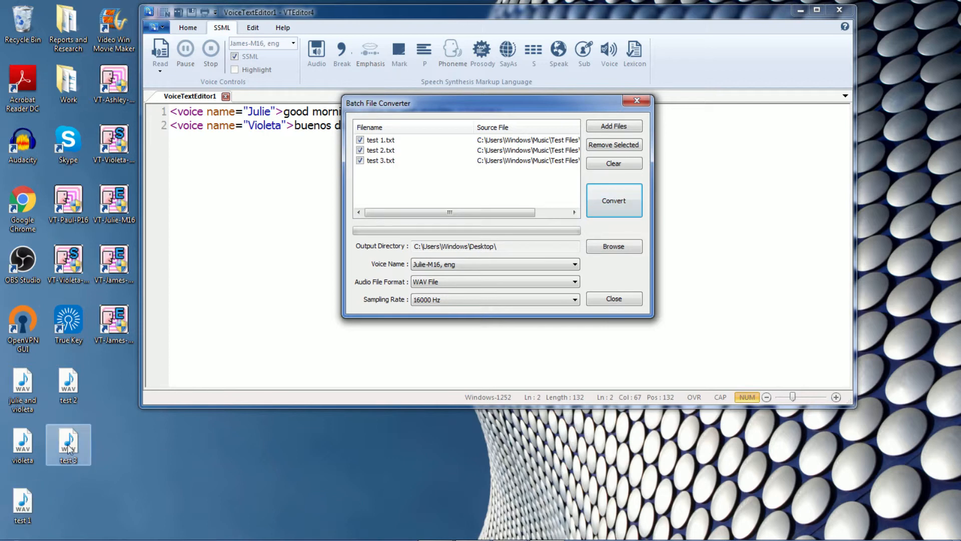
click(68, 385)
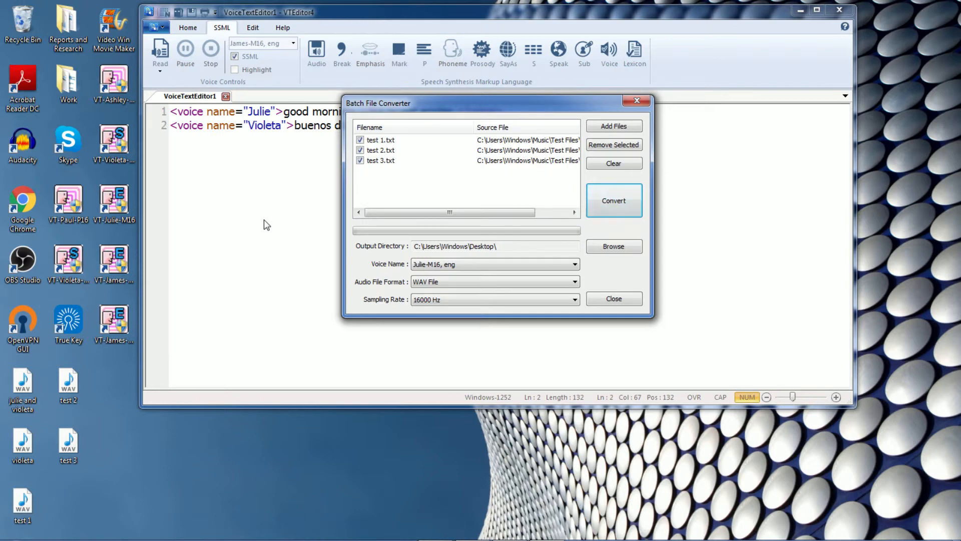
mouse_move(283, 203)
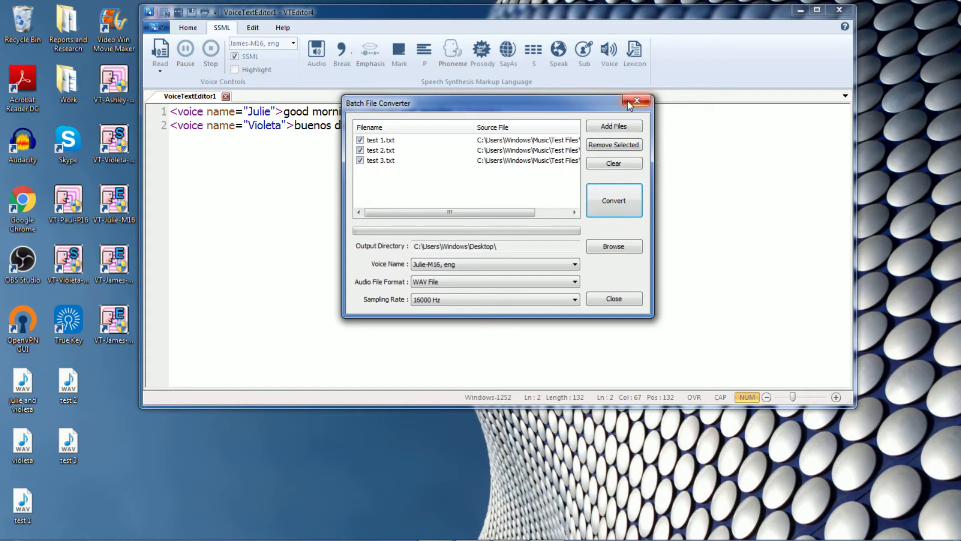
- Close the converter and enter 'please leave a message after the beep.' in the empty editor
click(637, 100)
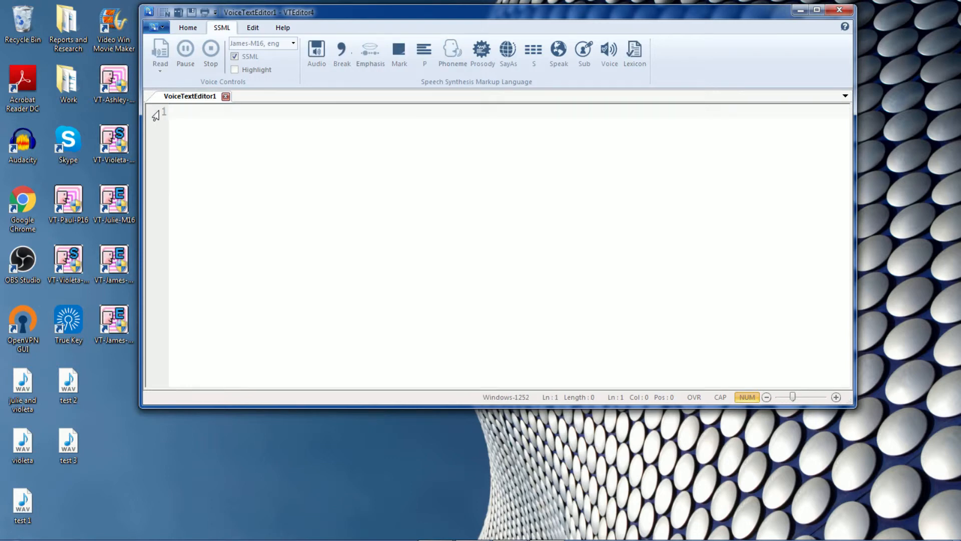
click(174, 113)
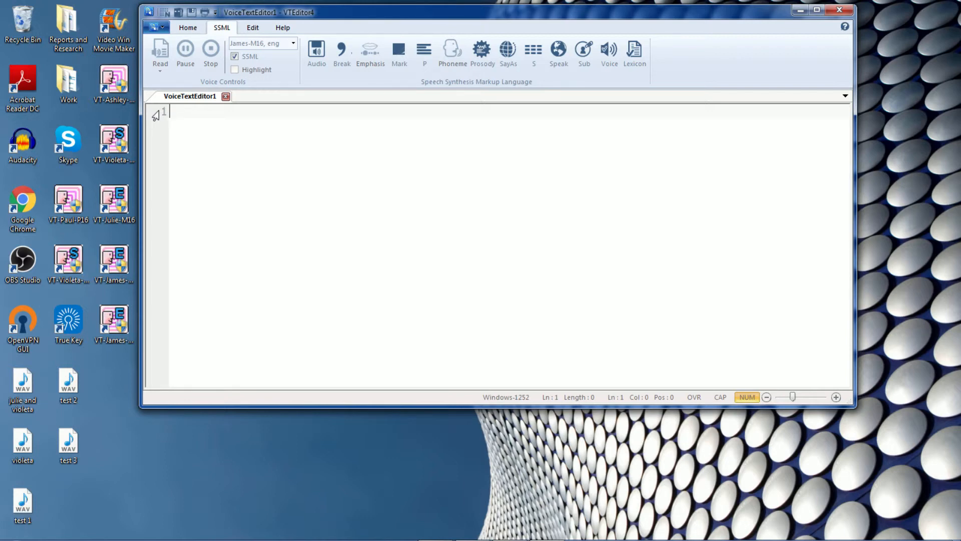
text(please lea)
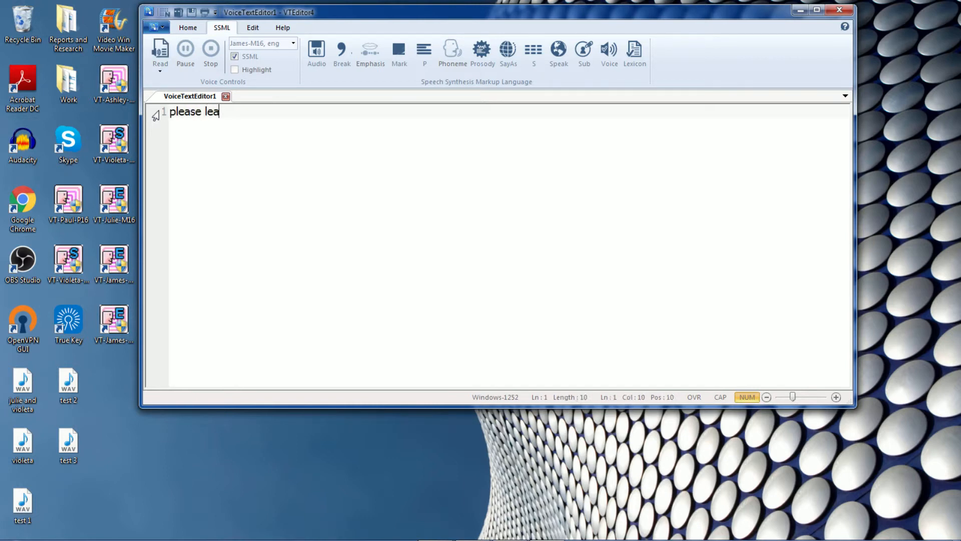
text(ve a mess)
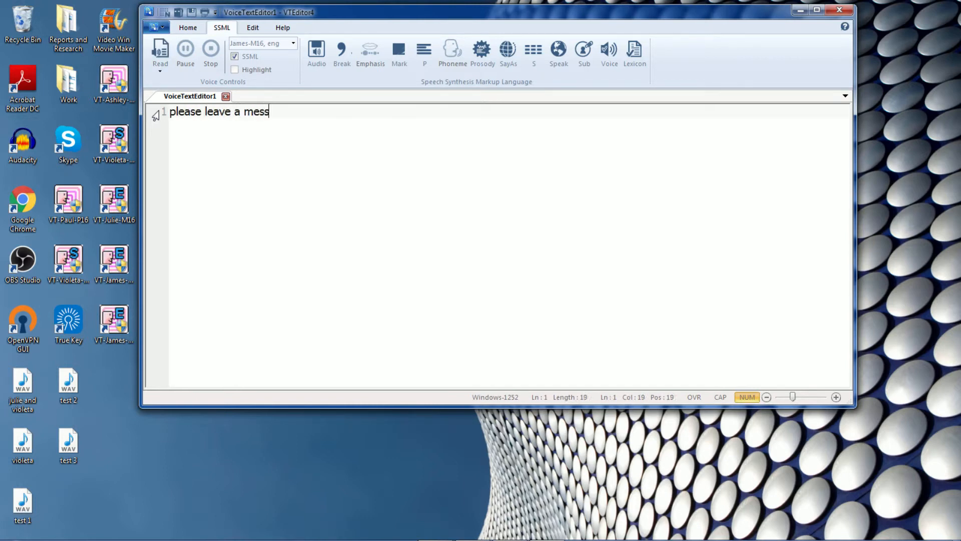
text(age after)
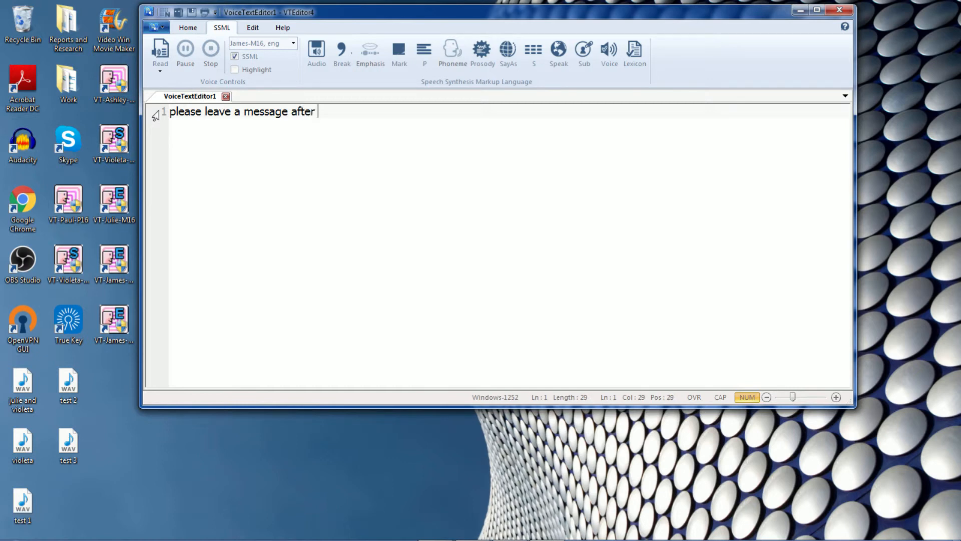
text(the beep.)
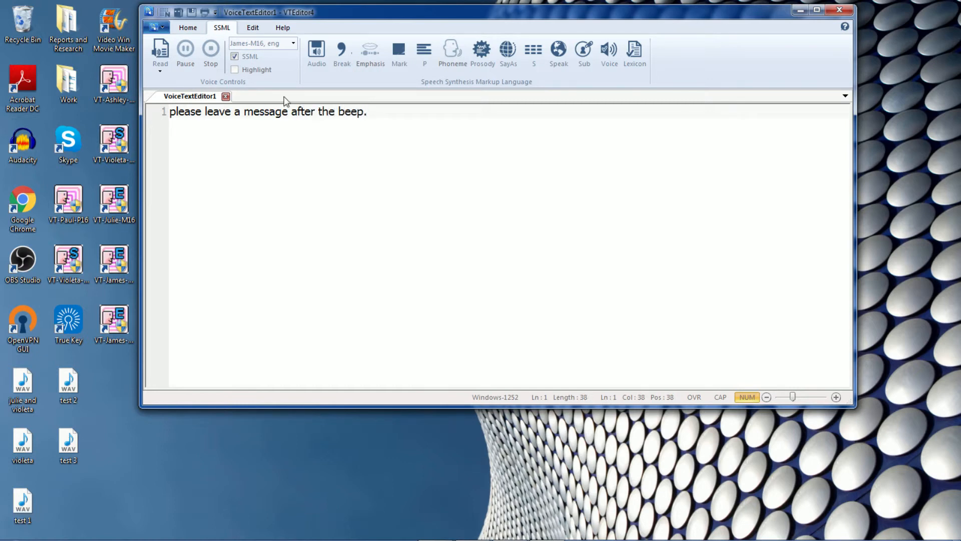
- Start an SSML Audio tag and browse to the Sound Effects folder under Test Files
click(317, 49)
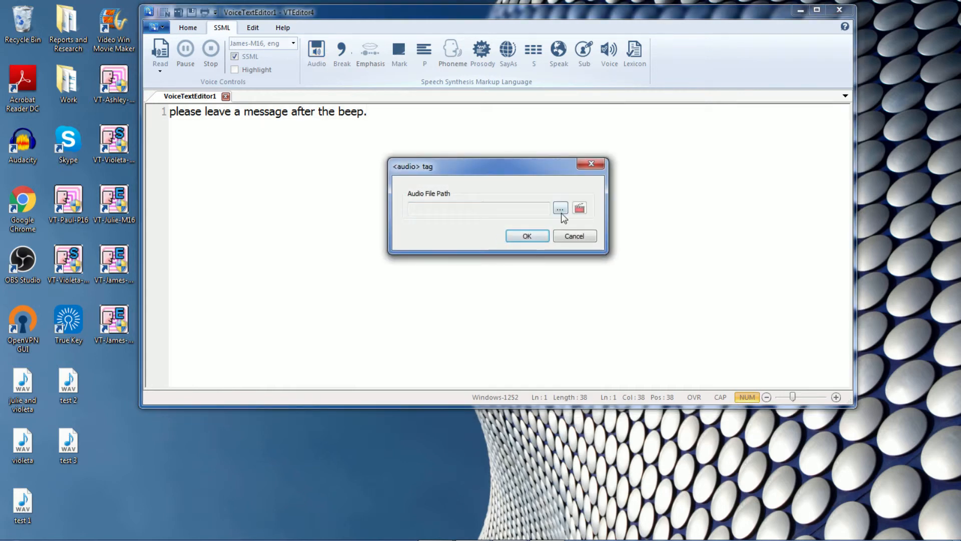
click(559, 208)
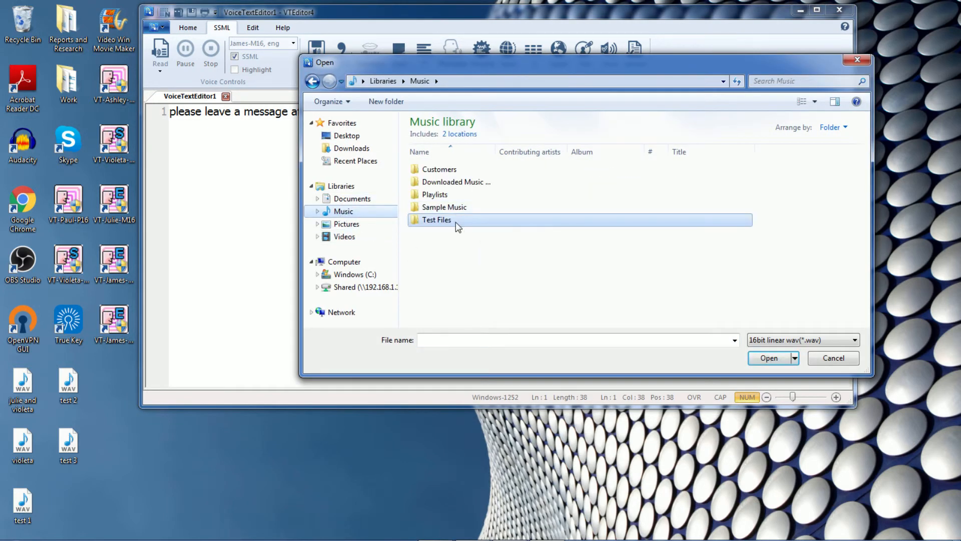
double_click(437, 219)
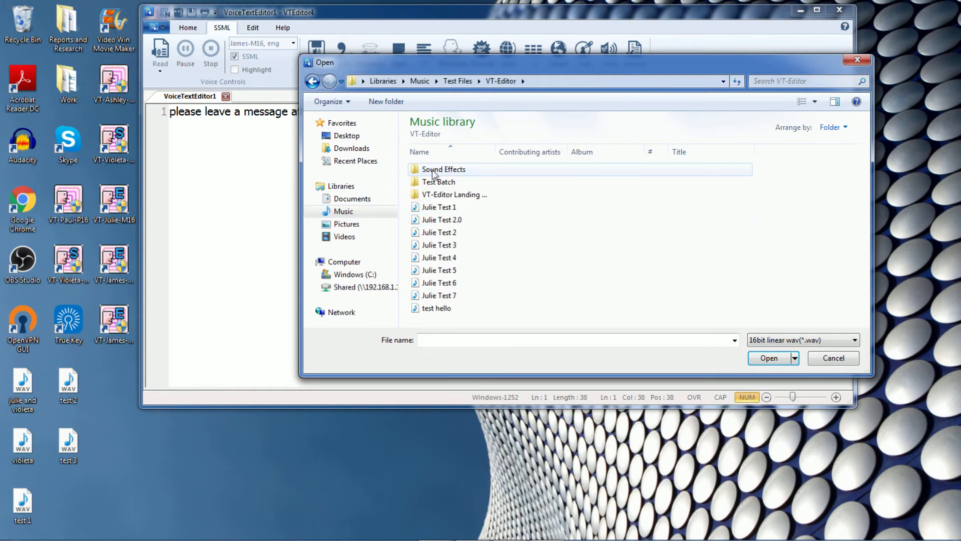
click(439, 182)
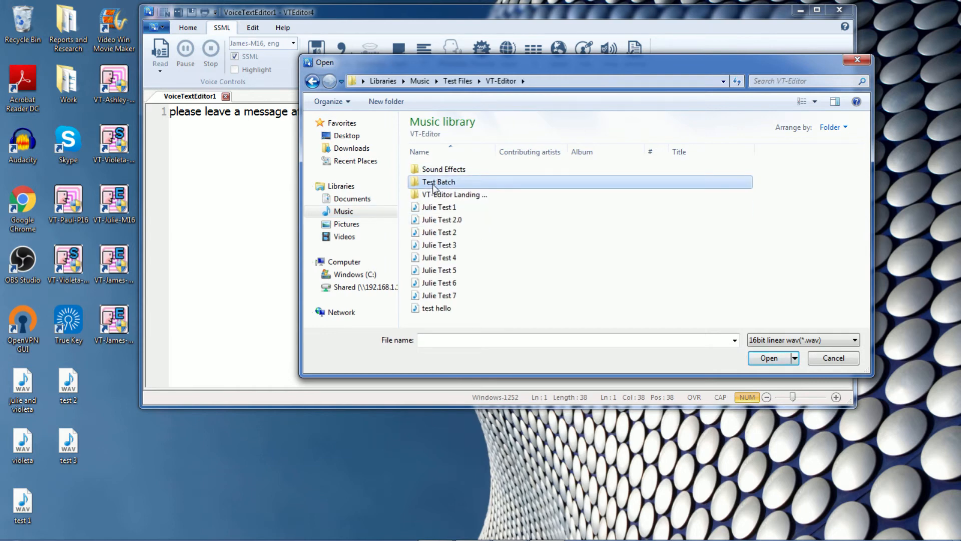
double_click(439, 181)
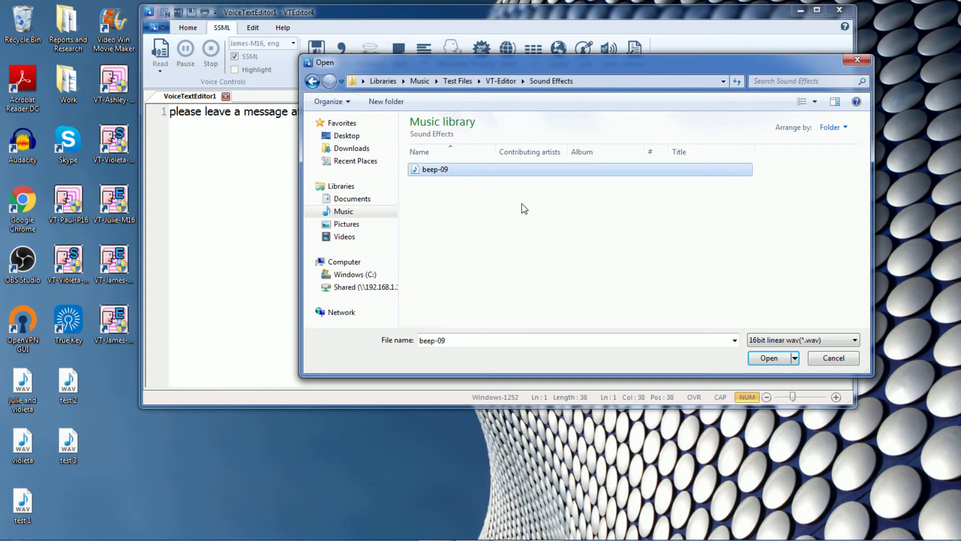
- Select beep-09.wav and insert the audio tag after the message line
click(768, 357)
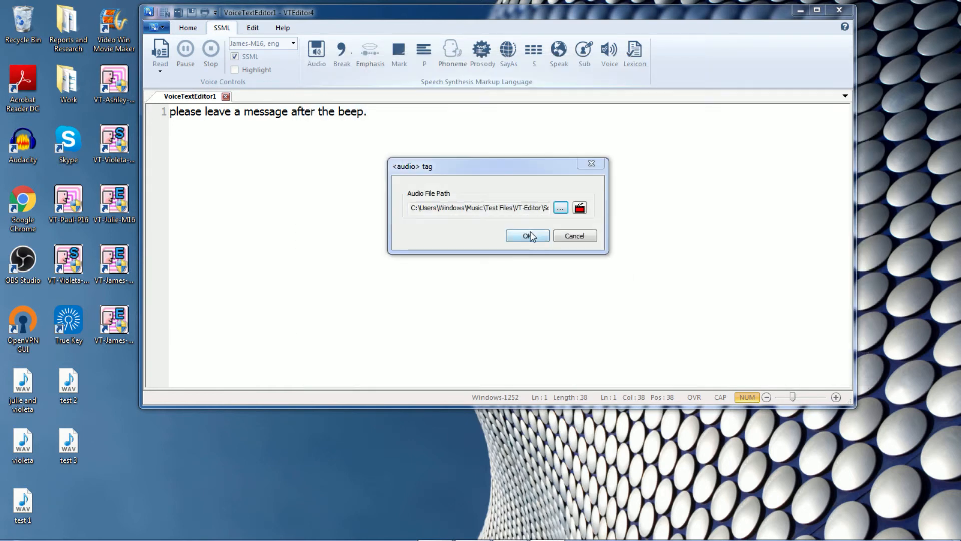
click(526, 236)
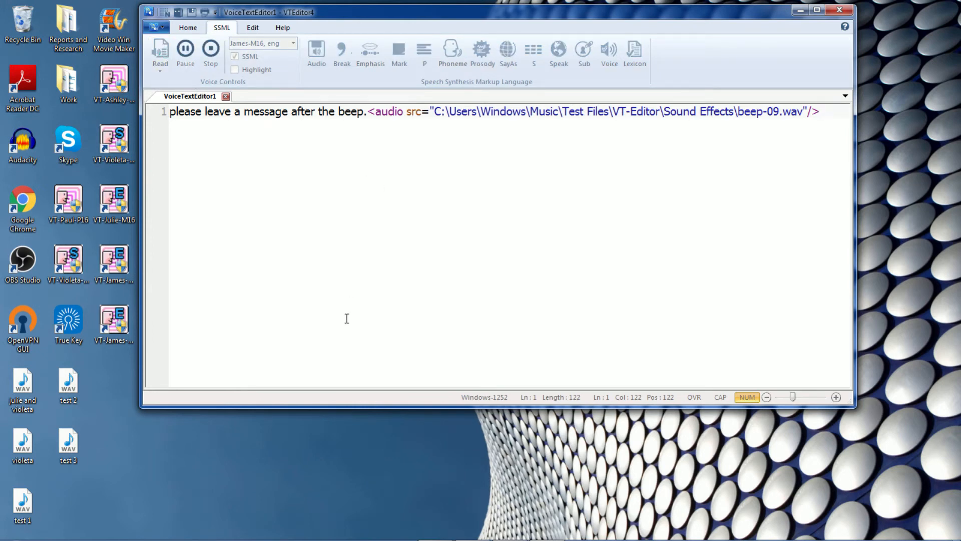
click(819, 111)
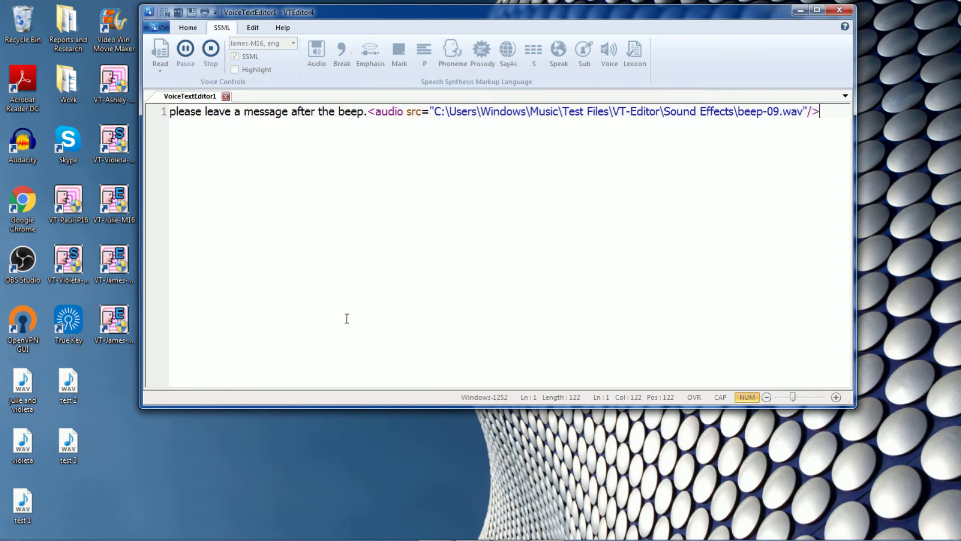